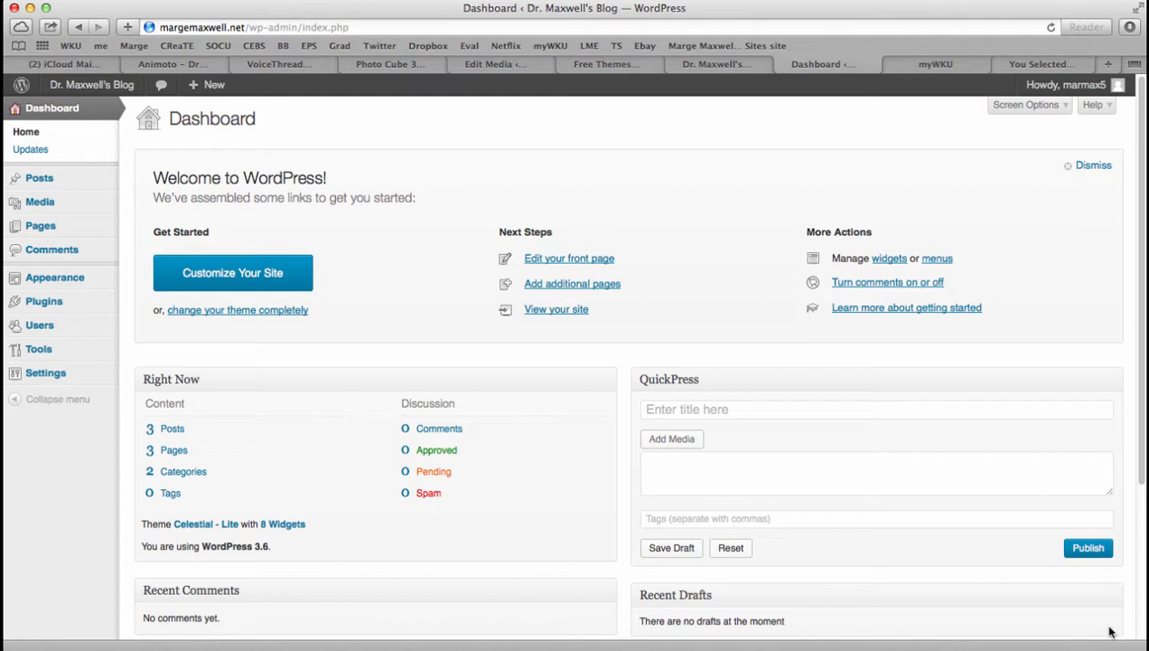
mouse_move(1110, 625)
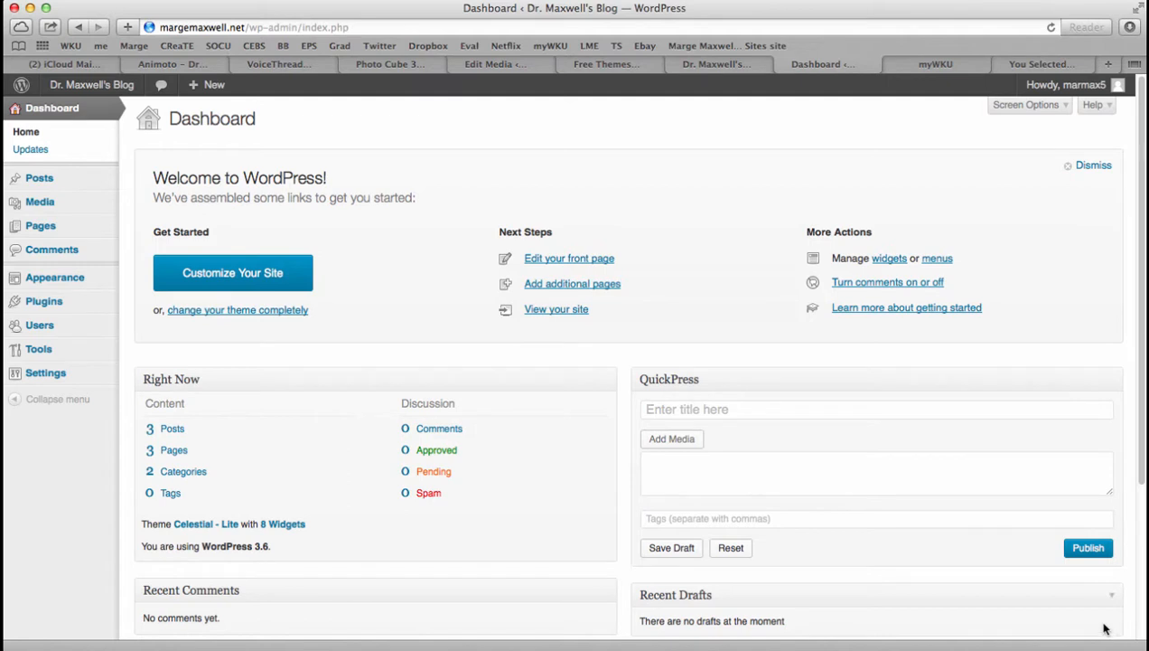
mouse_move(1103, 615)
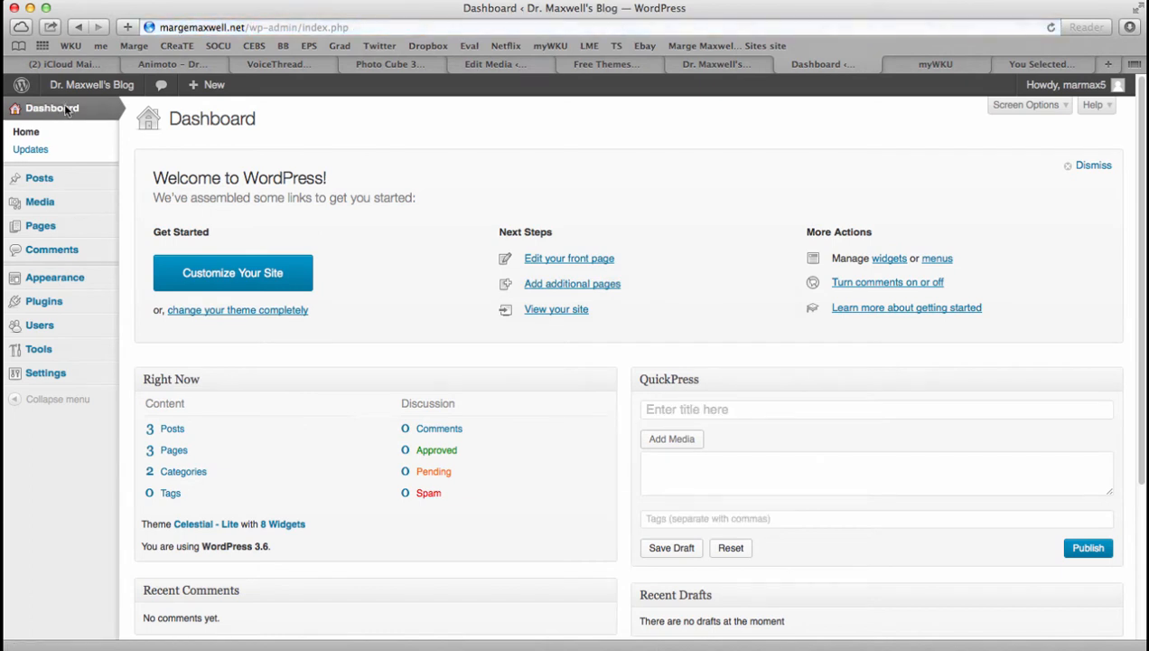
mouse_move(54, 278)
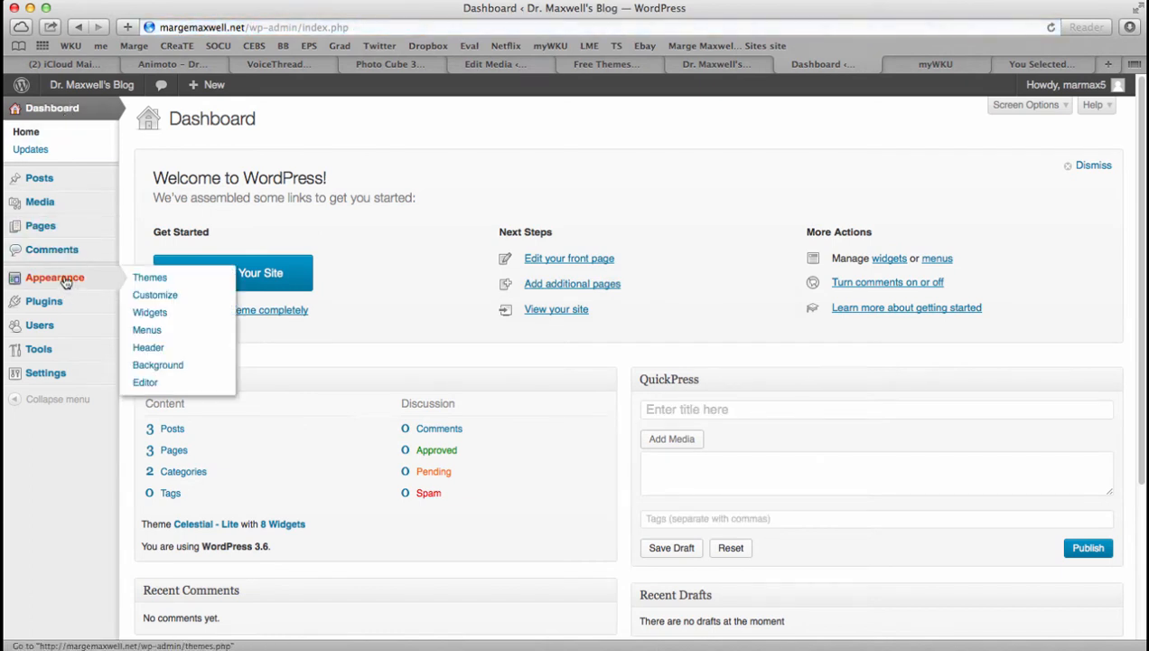
Go to Appearance > Themes showing Celestial - Lite as the current theme.
click(150, 279)
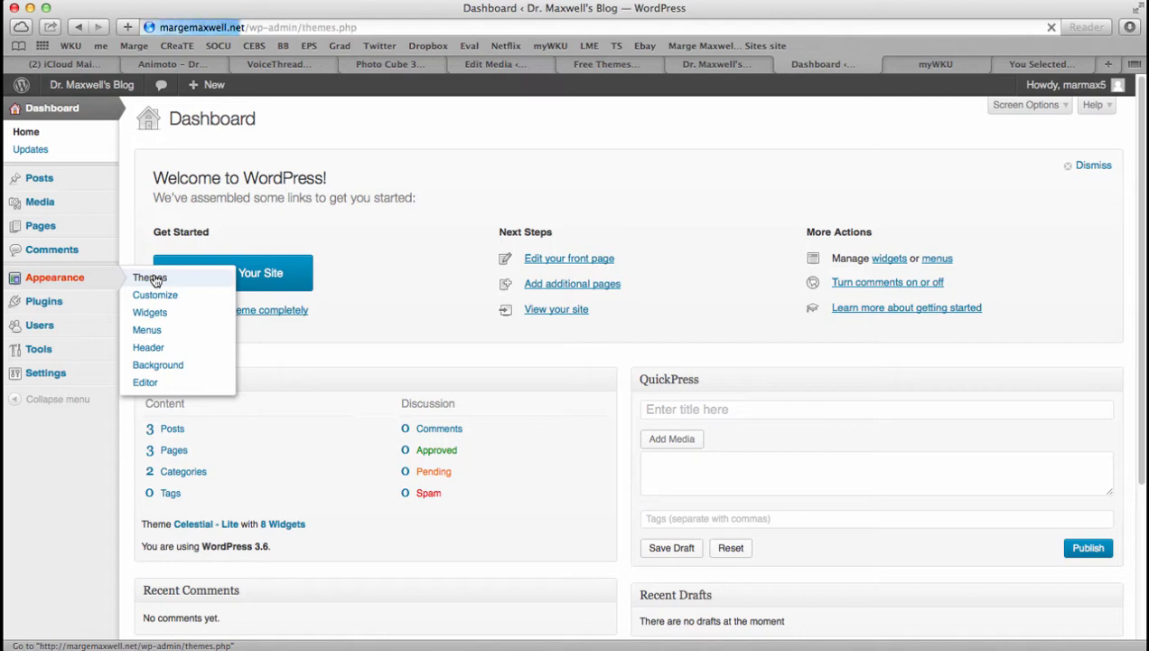
click(148, 278)
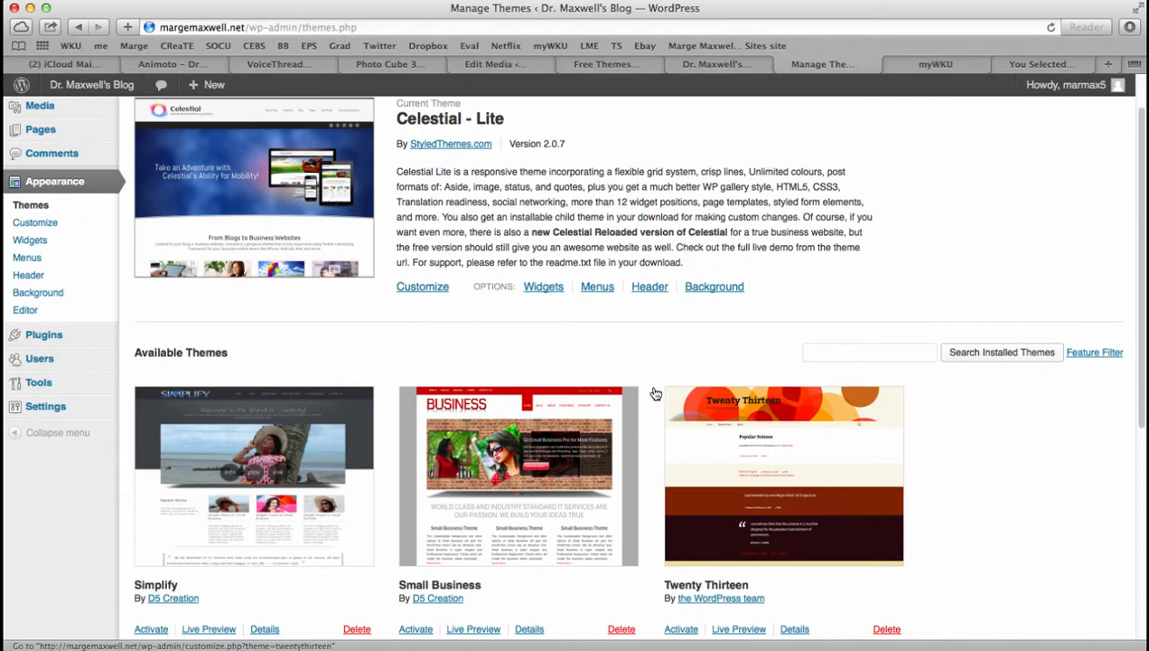
mouse_move(768, 479)
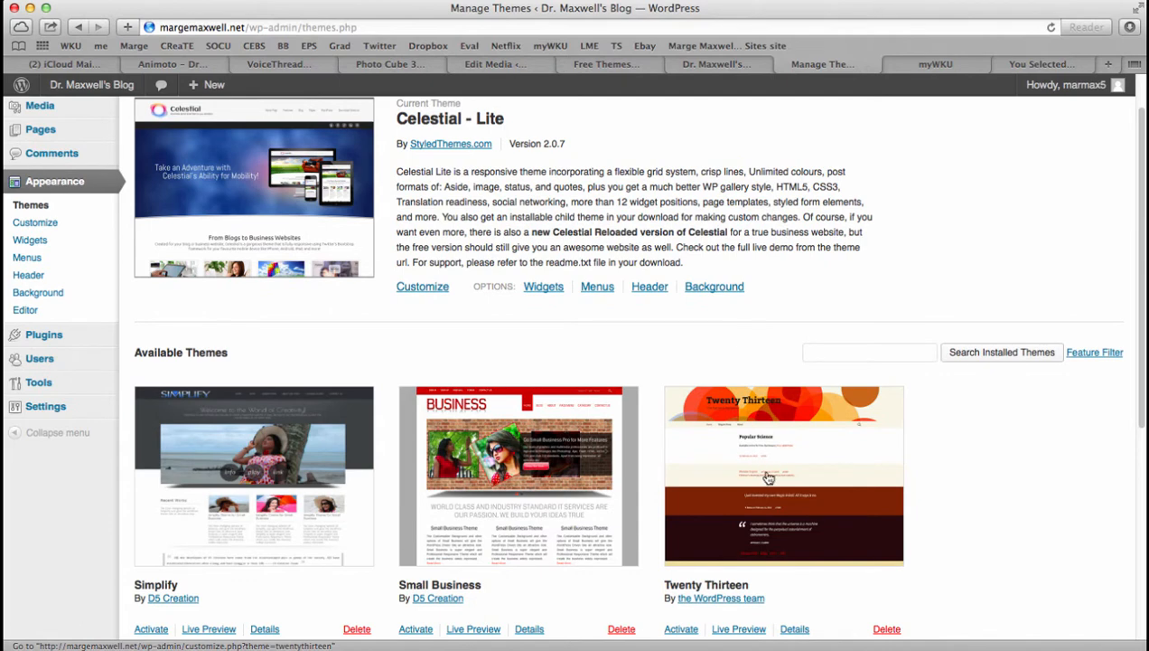
mouse_move(813, 466)
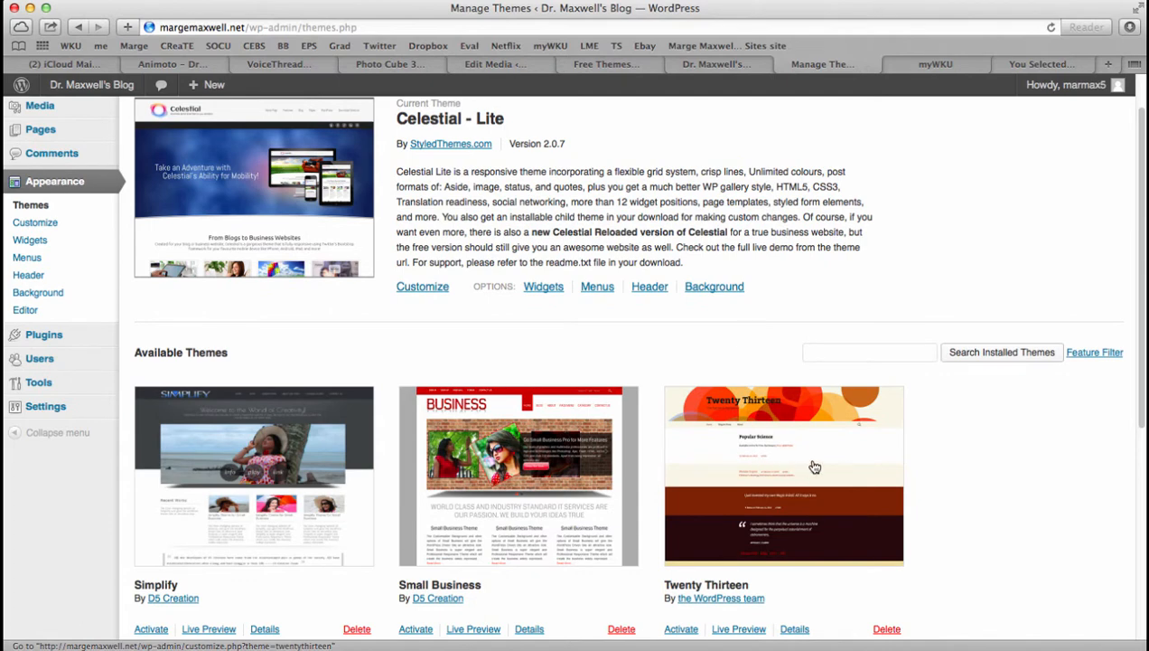
mouse_move(855, 406)
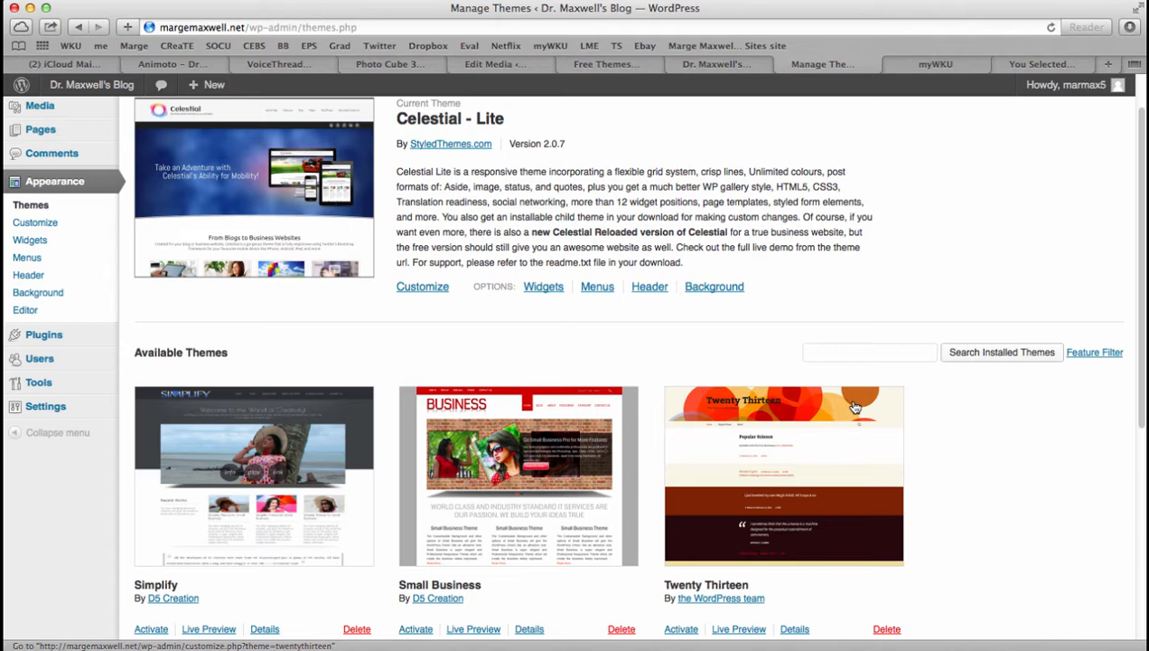
mouse_move(757, 416)
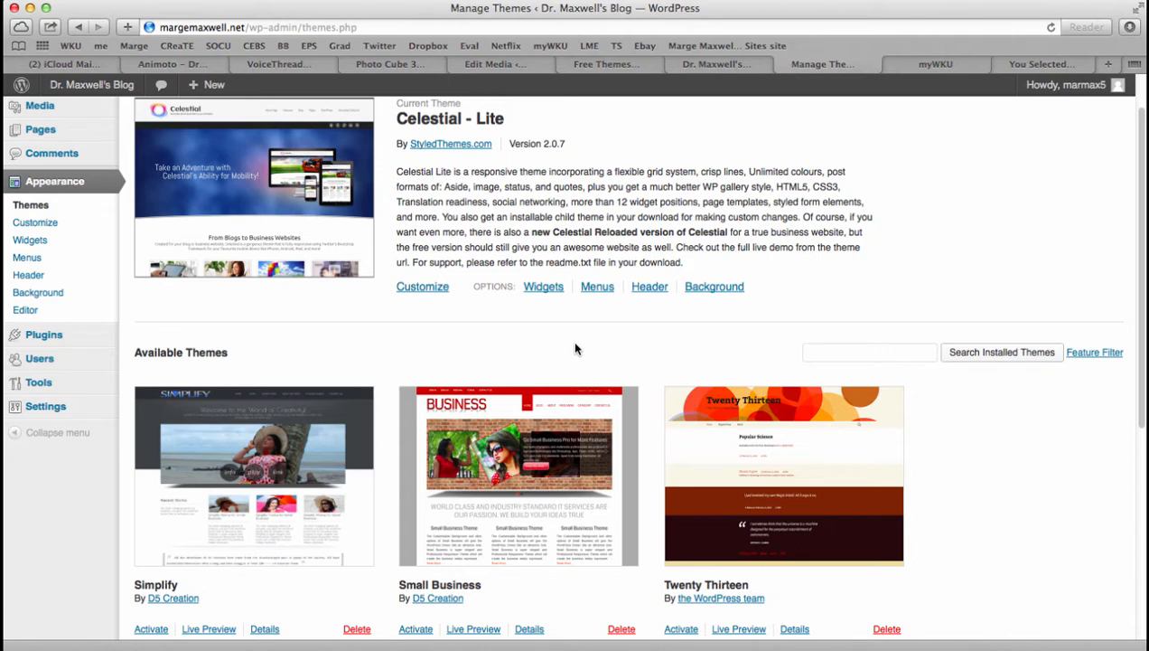
mouse_move(593, 338)
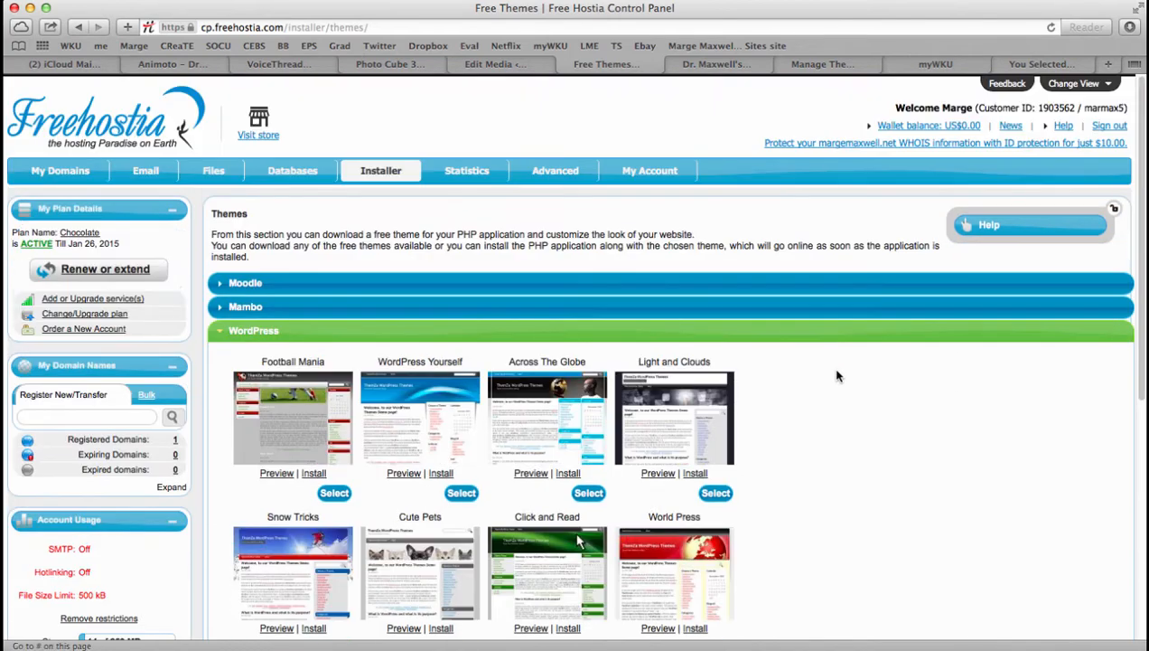
scroll(down, 3)
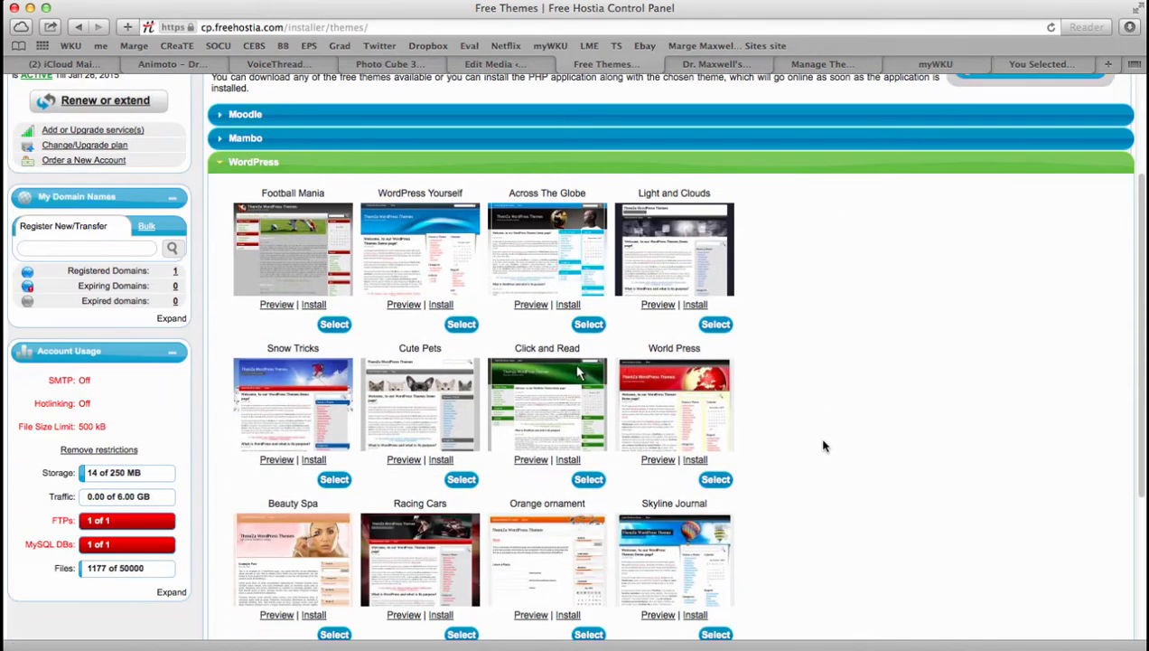
scroll(up, 3)
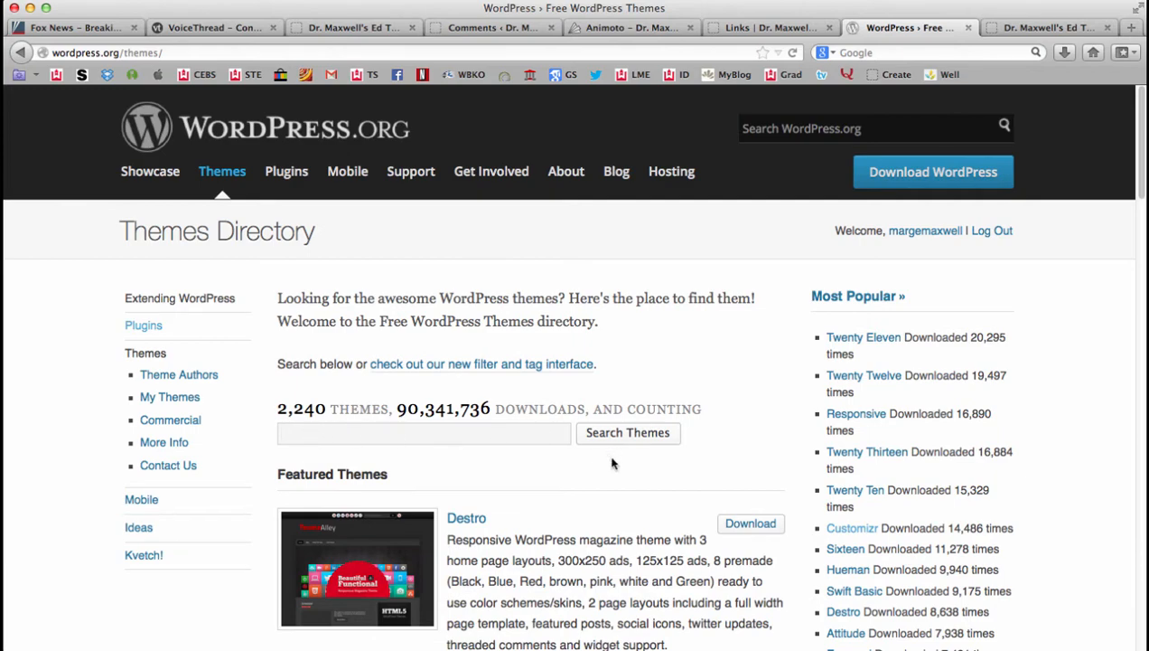
Look over the featured Destro theme in the directory, then switch back to the blog window.
scroll(down, 3)
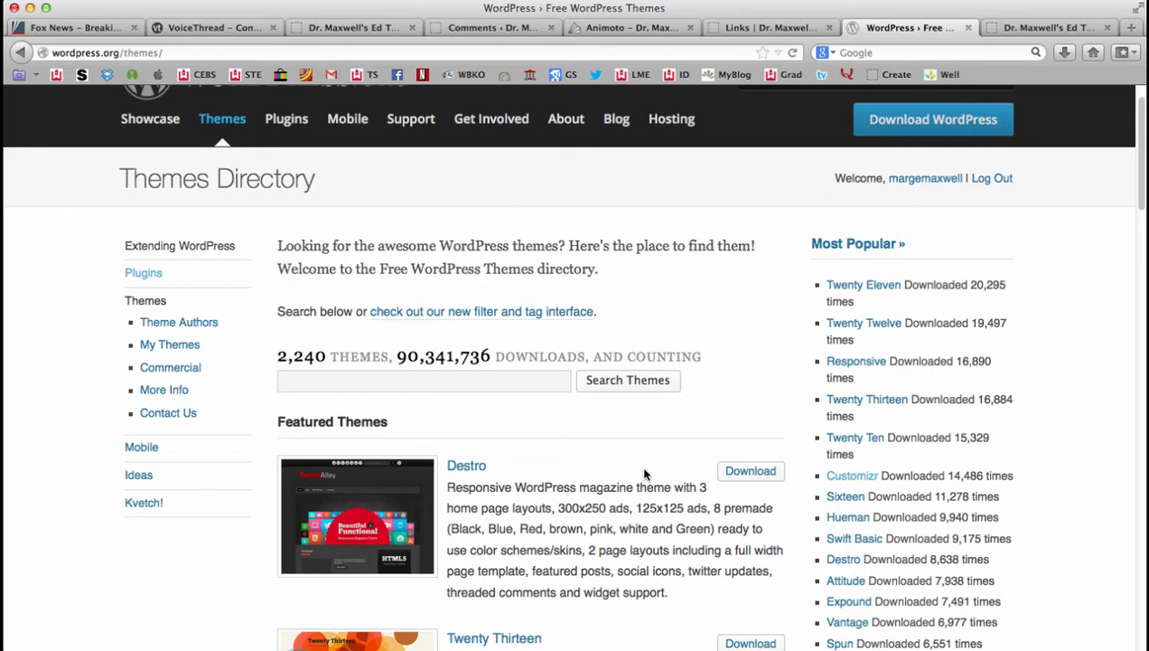
click(423, 380)
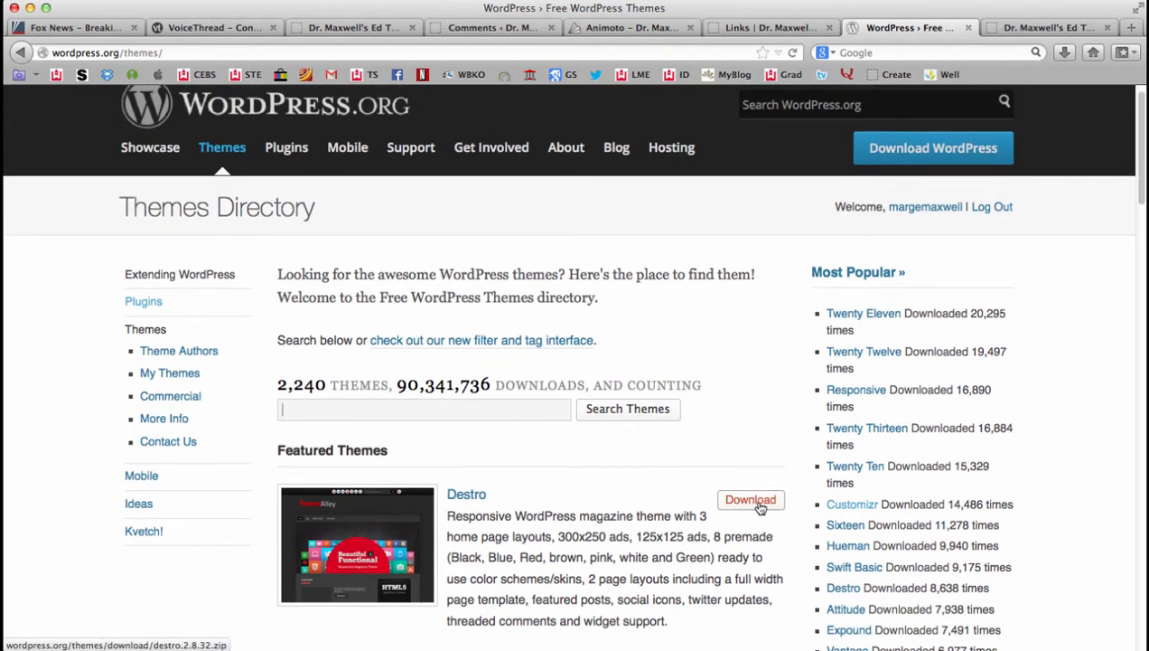
mouse_move(618, 557)
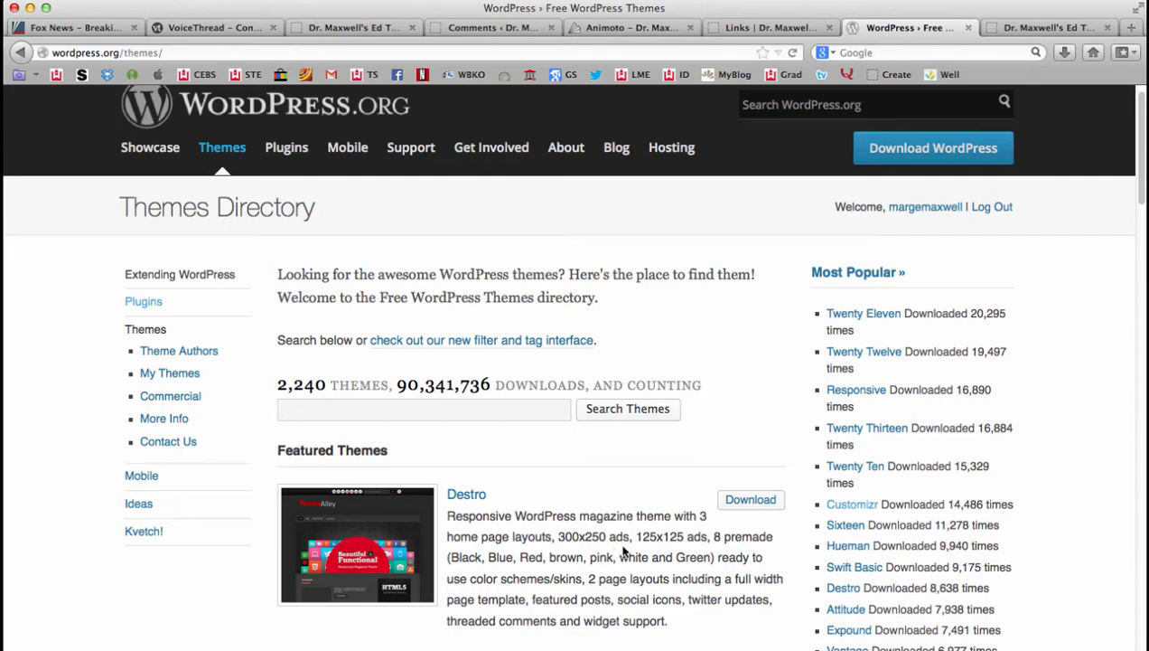
key(Cmd+Tab)
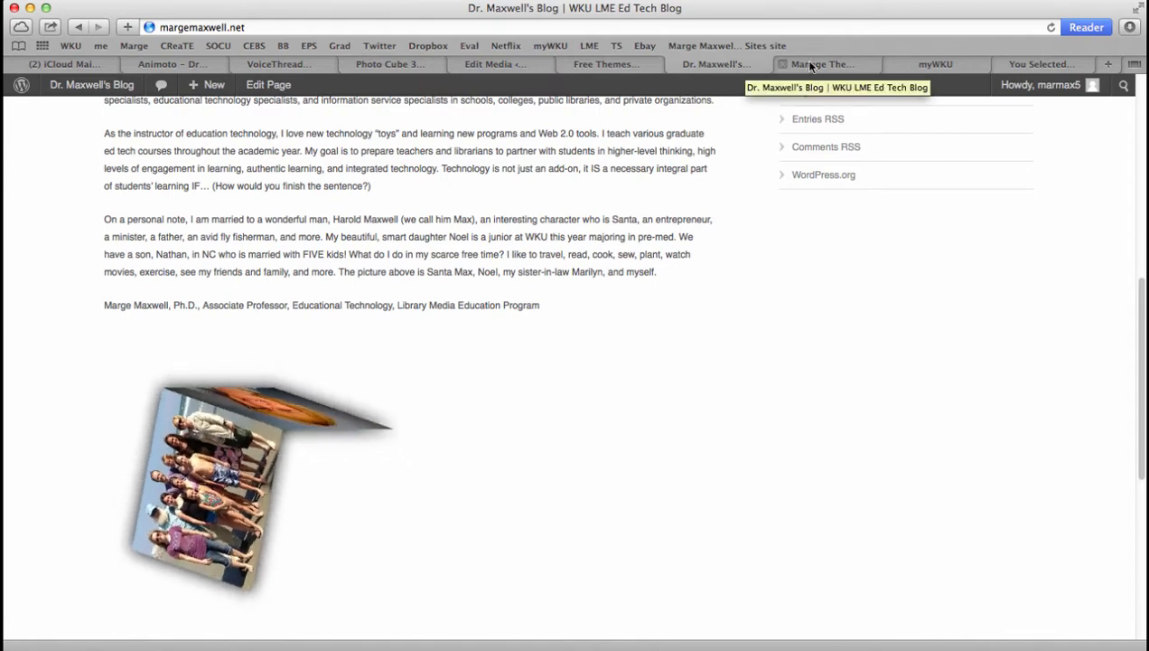
View Dr. Maxwell's Blog front page from the top, then return to Manage Themes.
click(824, 64)
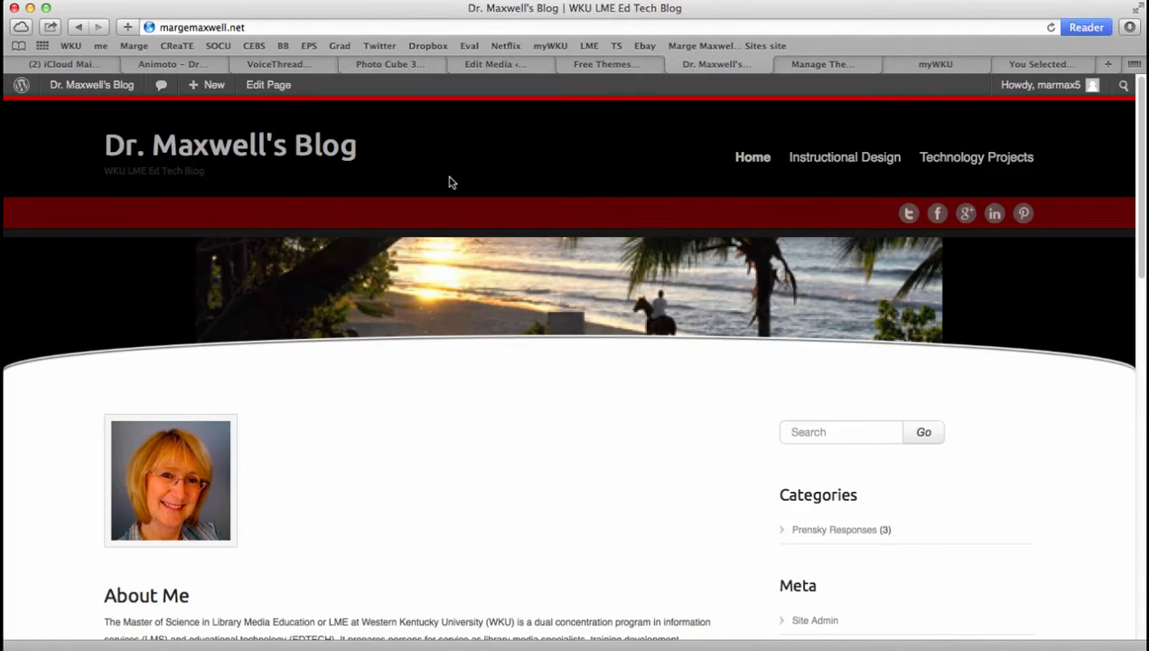
mouse_move(488, 227)
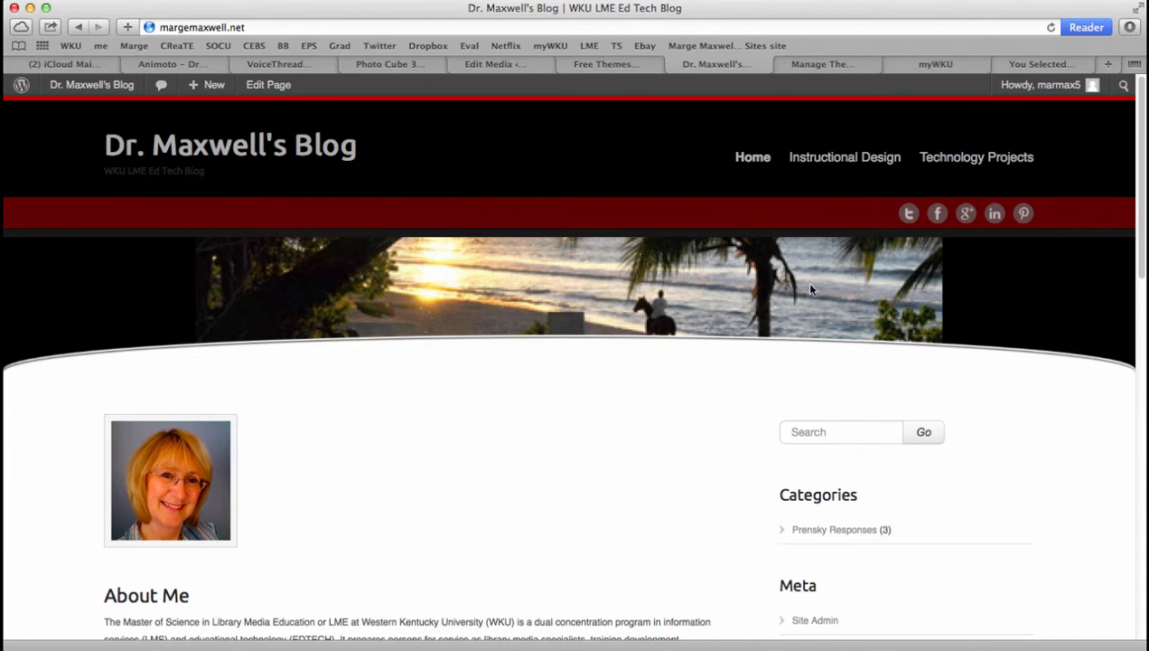
mouse_move(516, 177)
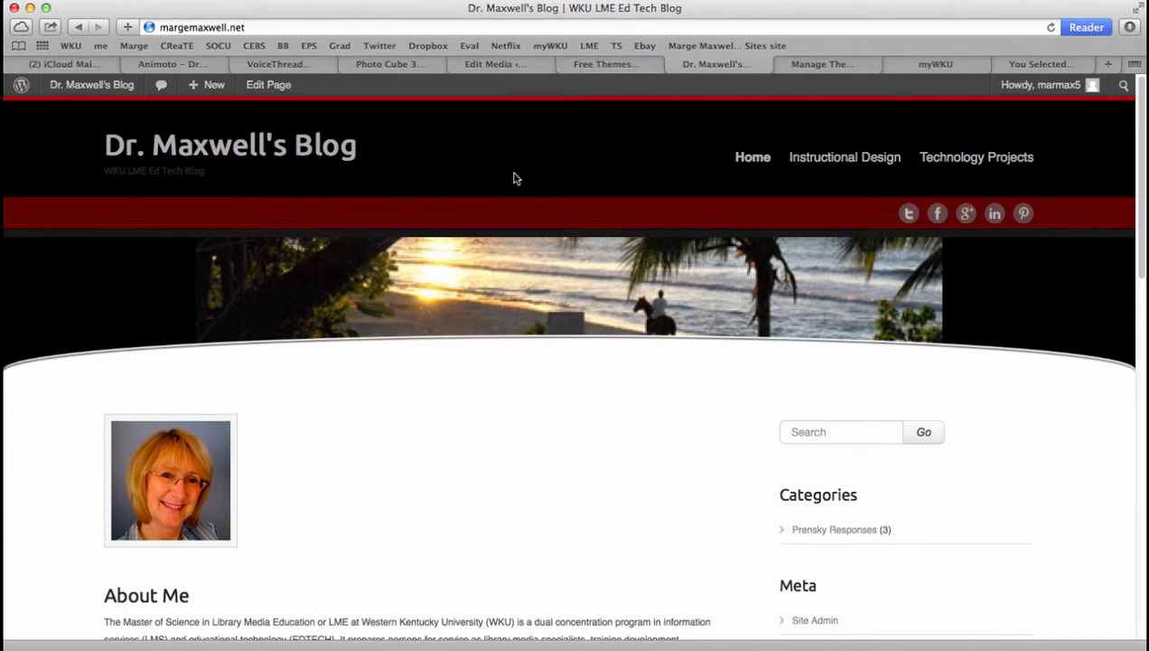
mouse_move(676, 209)
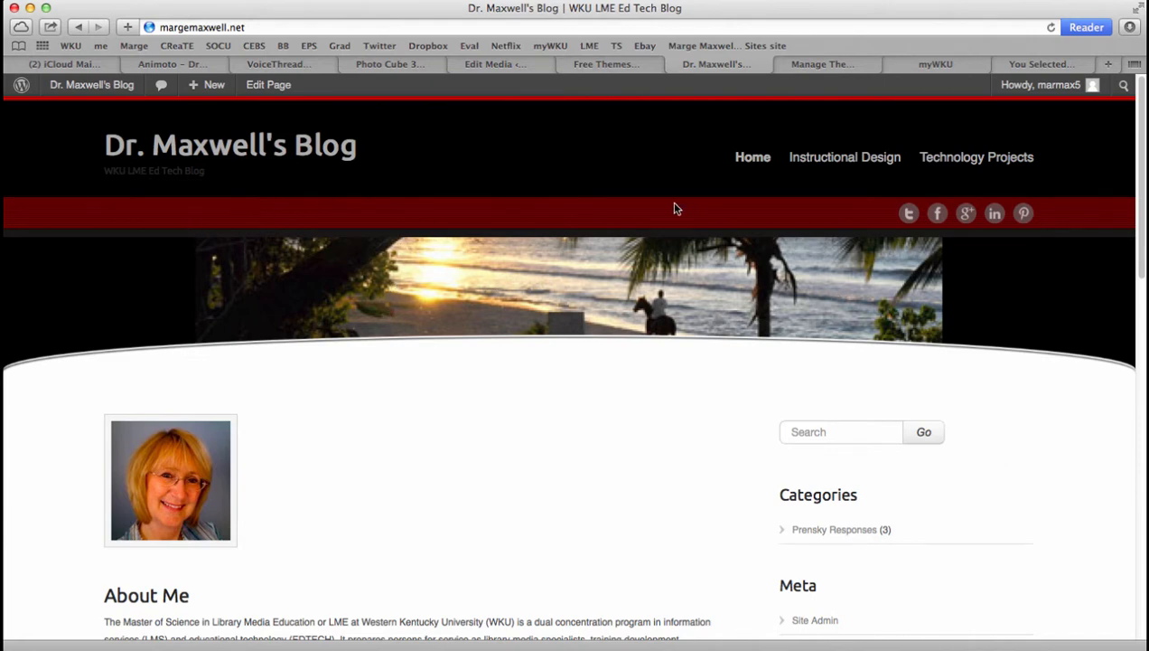
click(828, 64)
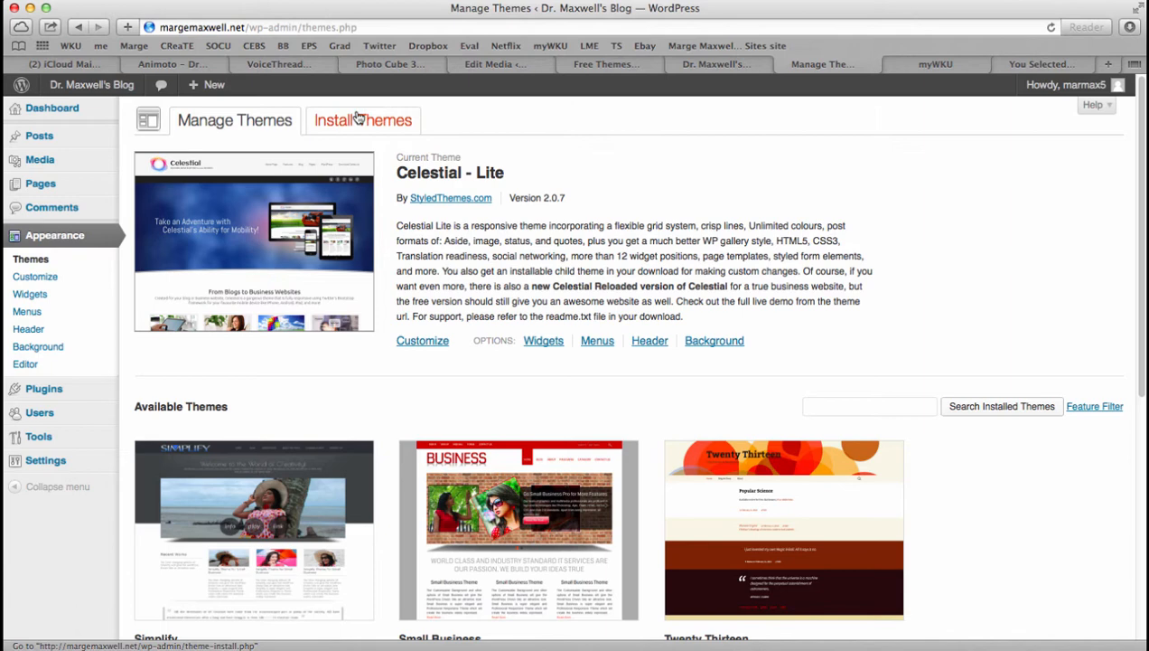
Go to Install Themes and its Upload section for a .zip theme file.
click(362, 119)
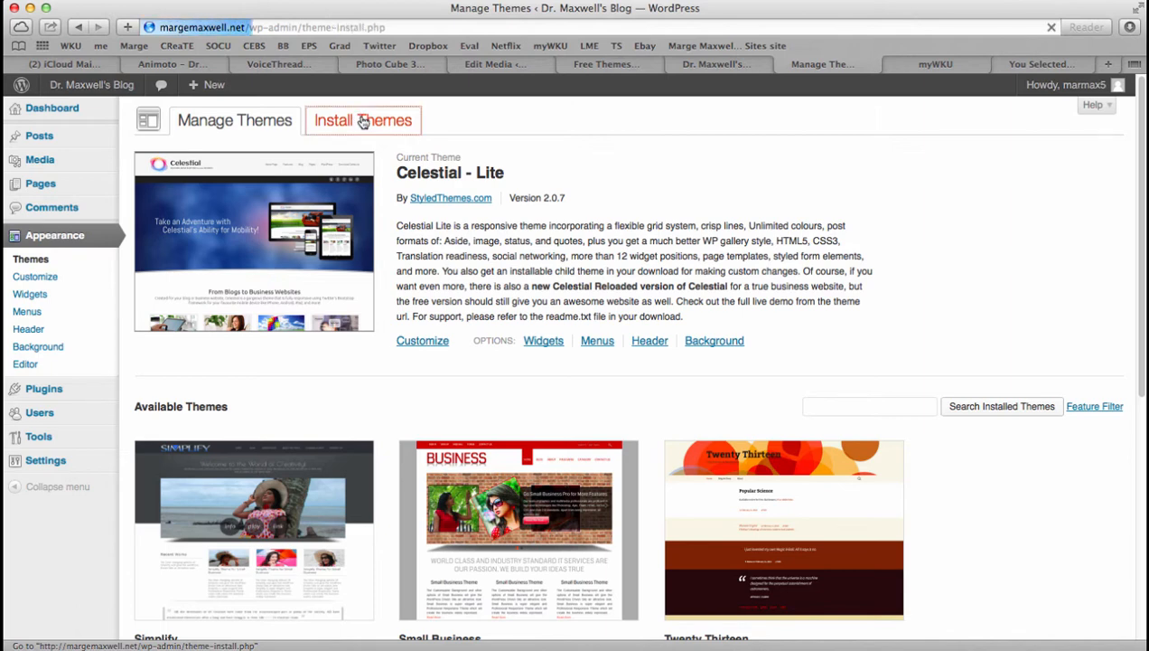
click(363, 120)
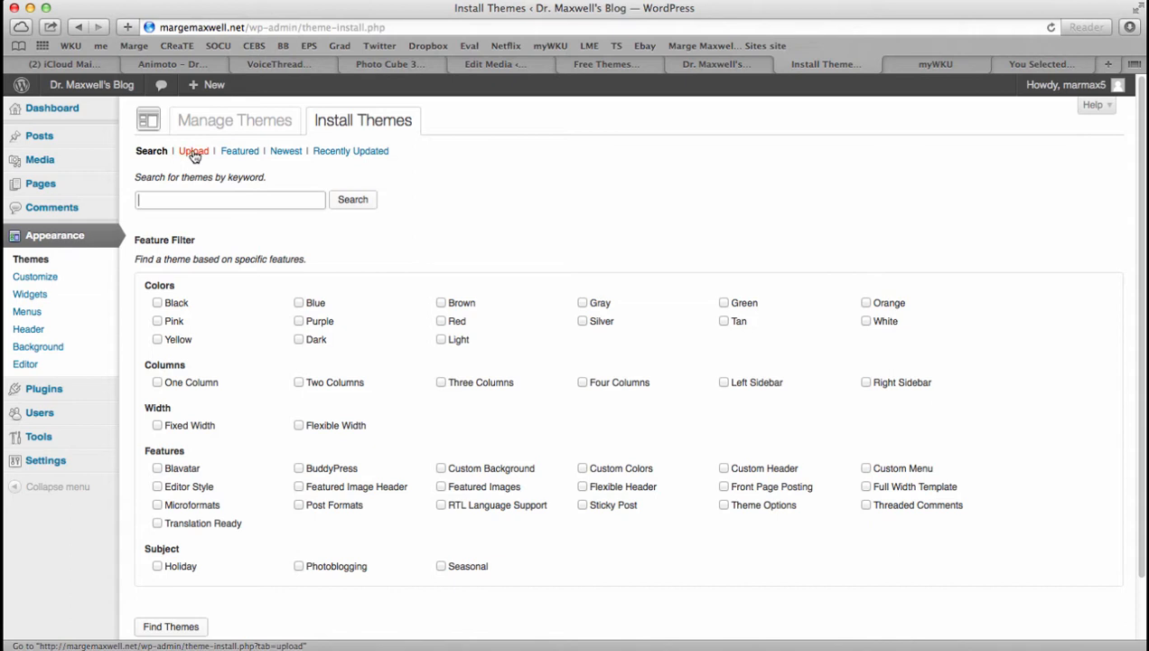
click(191, 152)
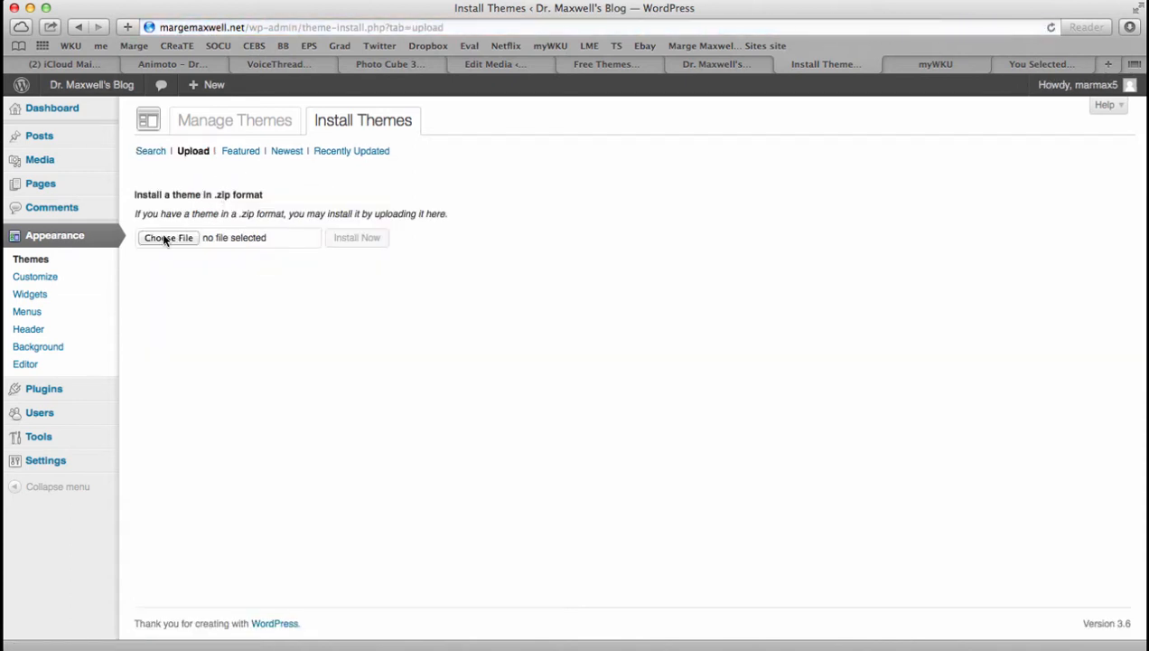
mouse_move(173, 244)
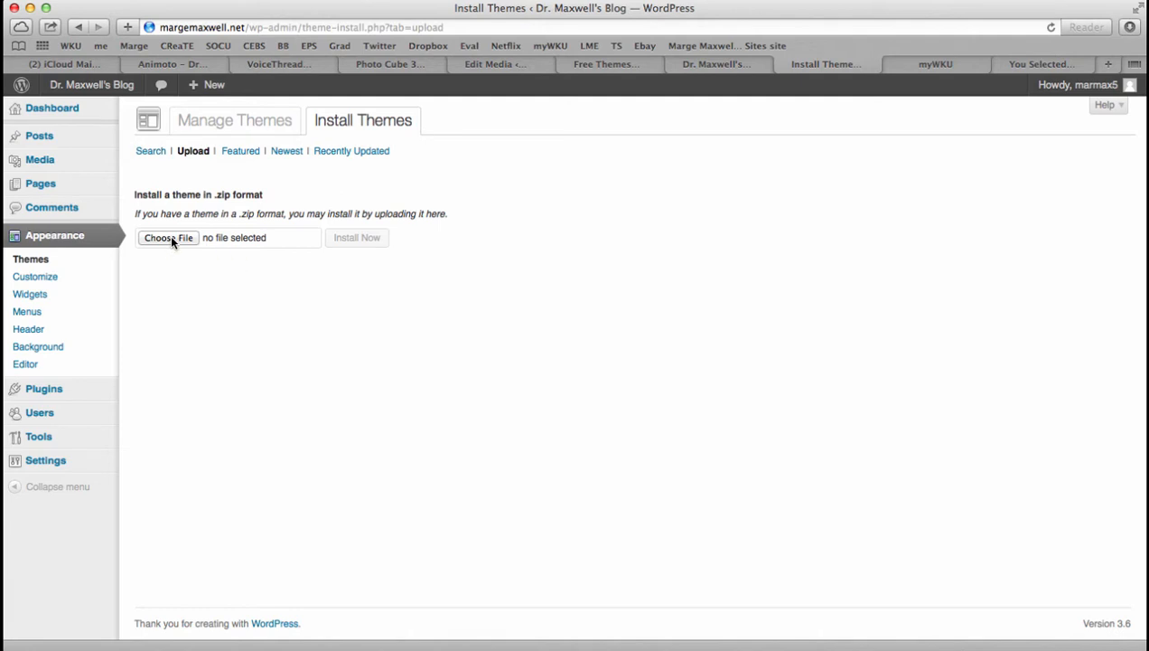
click(168, 239)
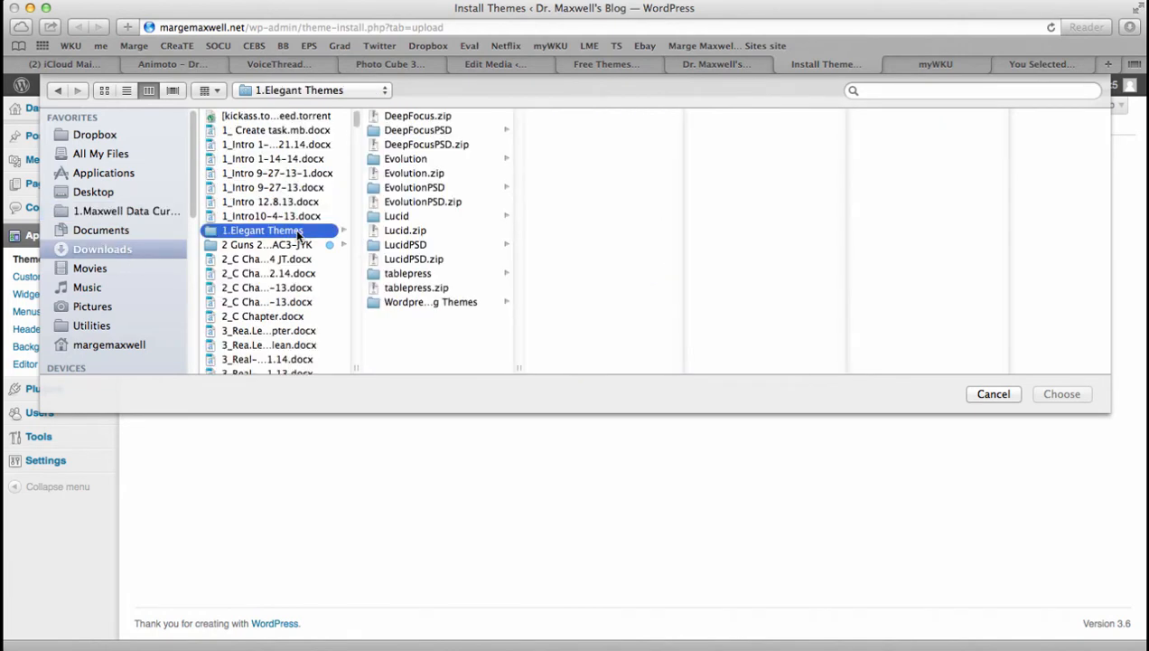
click(426, 300)
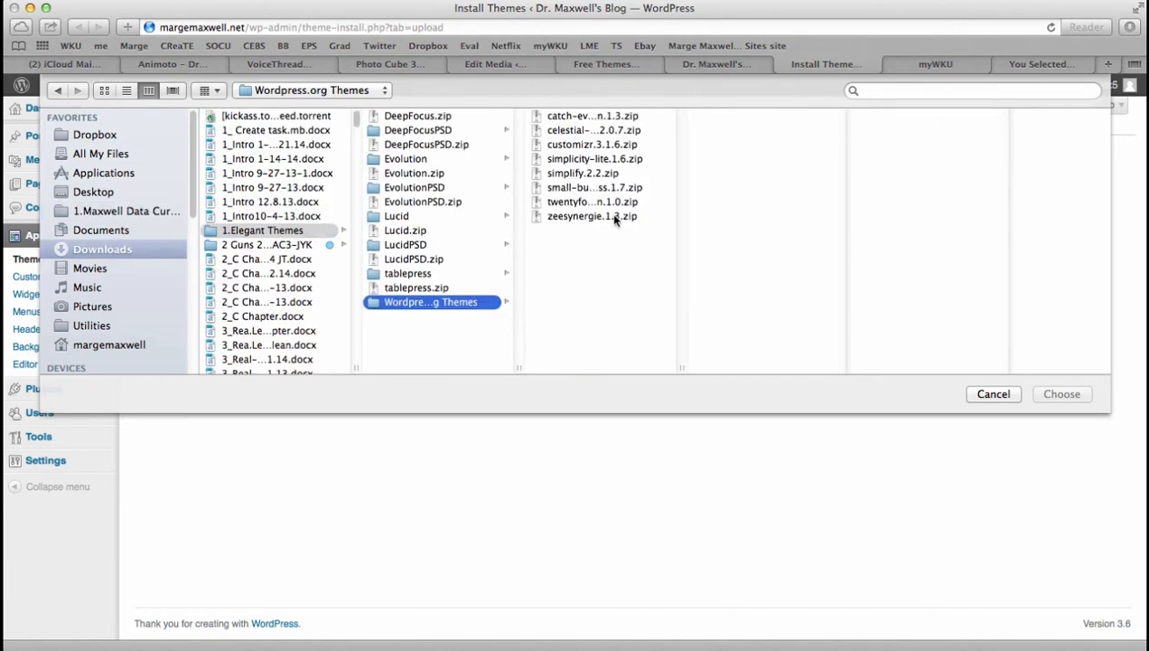
click(587, 130)
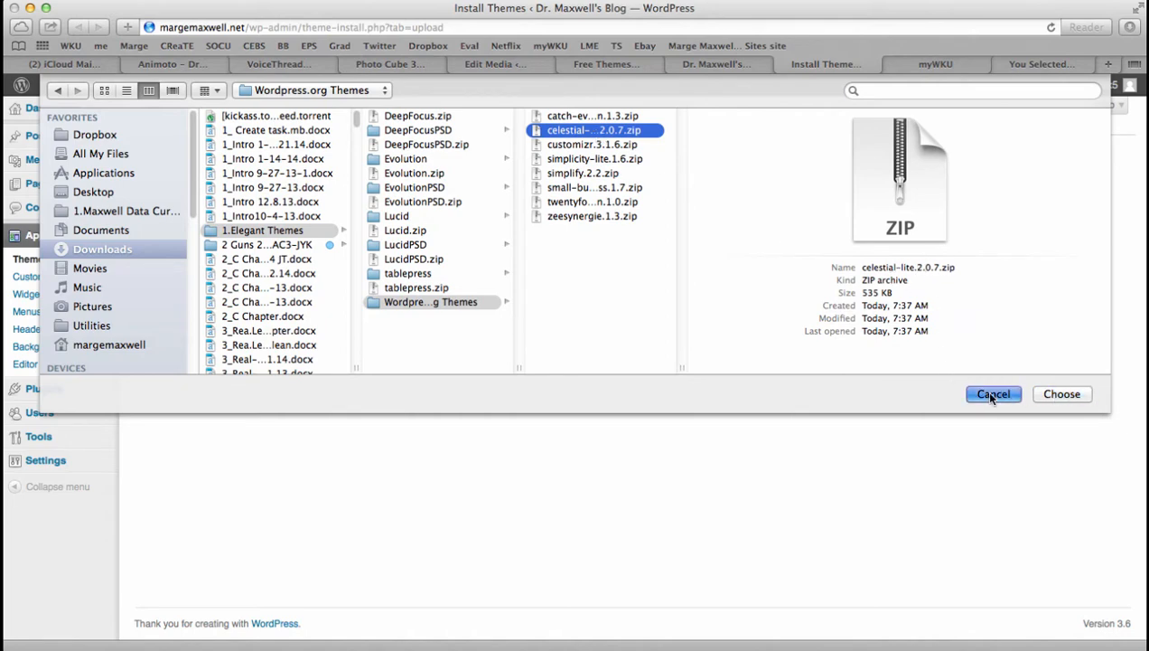
click(993, 394)
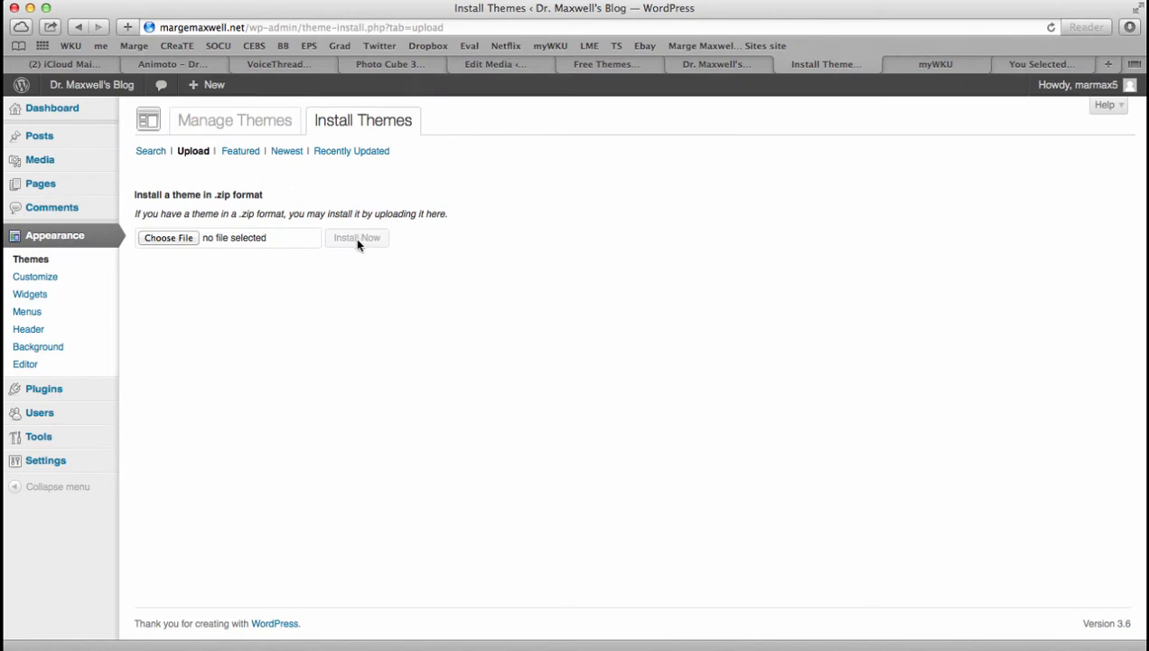
mouse_move(291, 195)
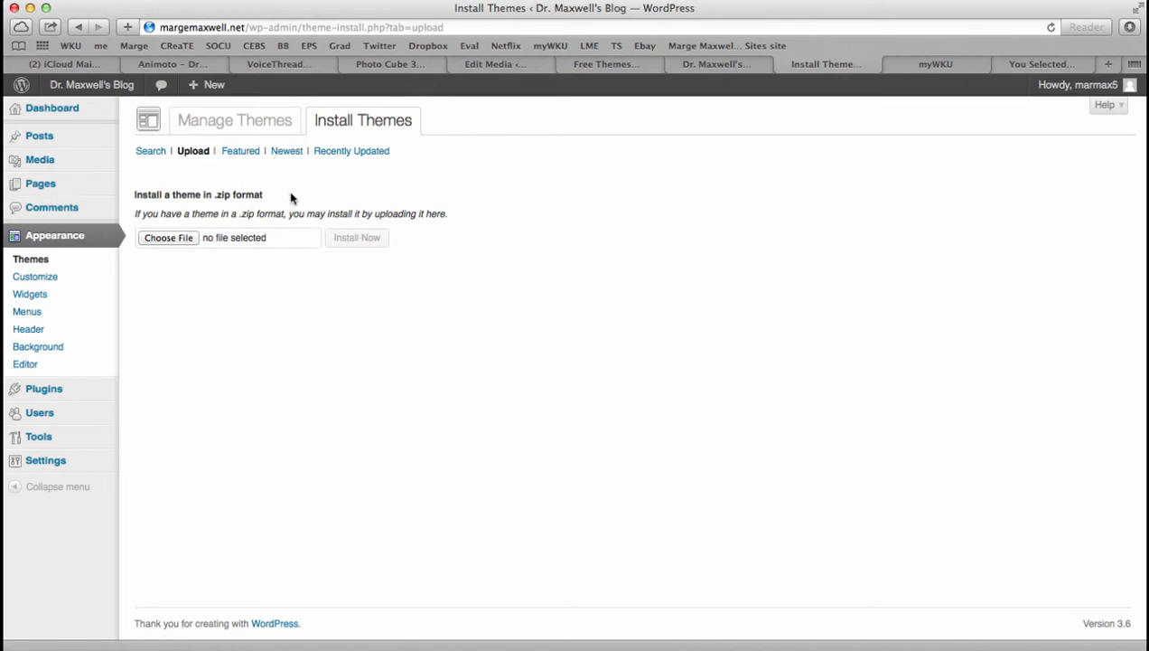
mouse_move(263, 127)
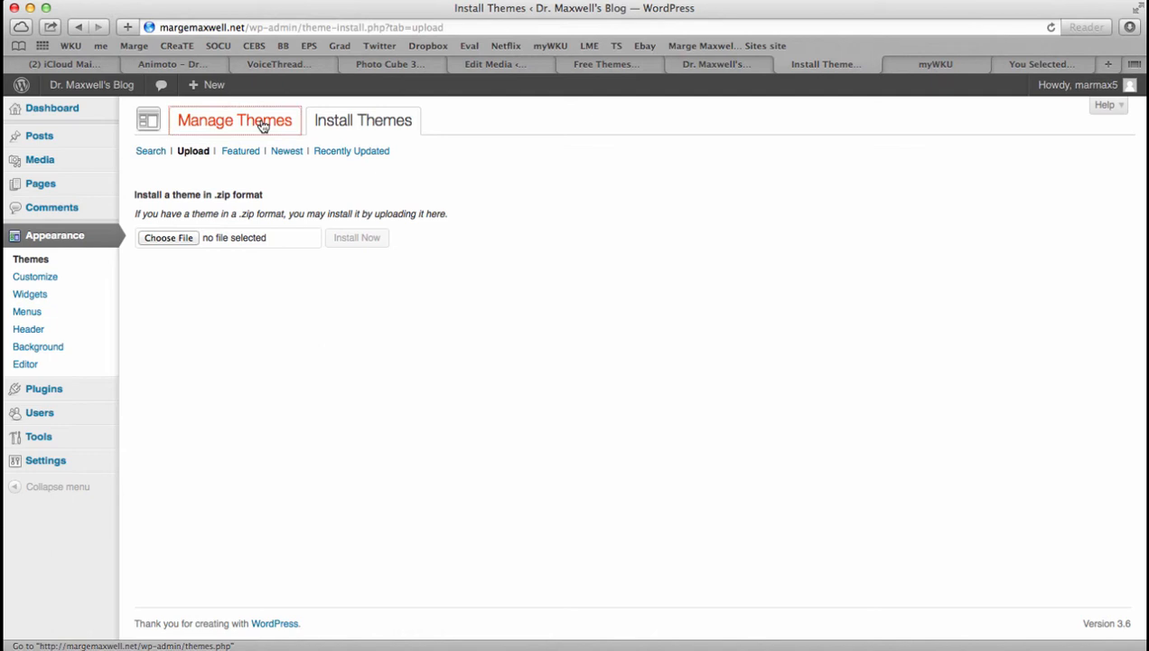
Launch the Customizer for the current Celestial - Lite theme.
click(235, 119)
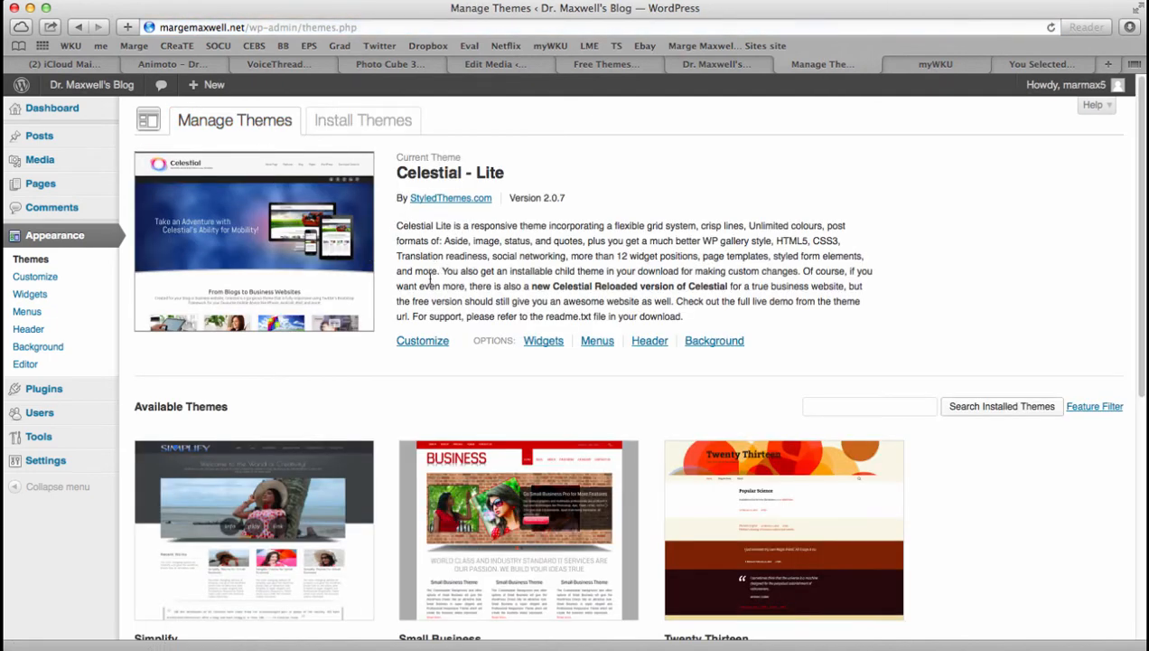
click(423, 340)
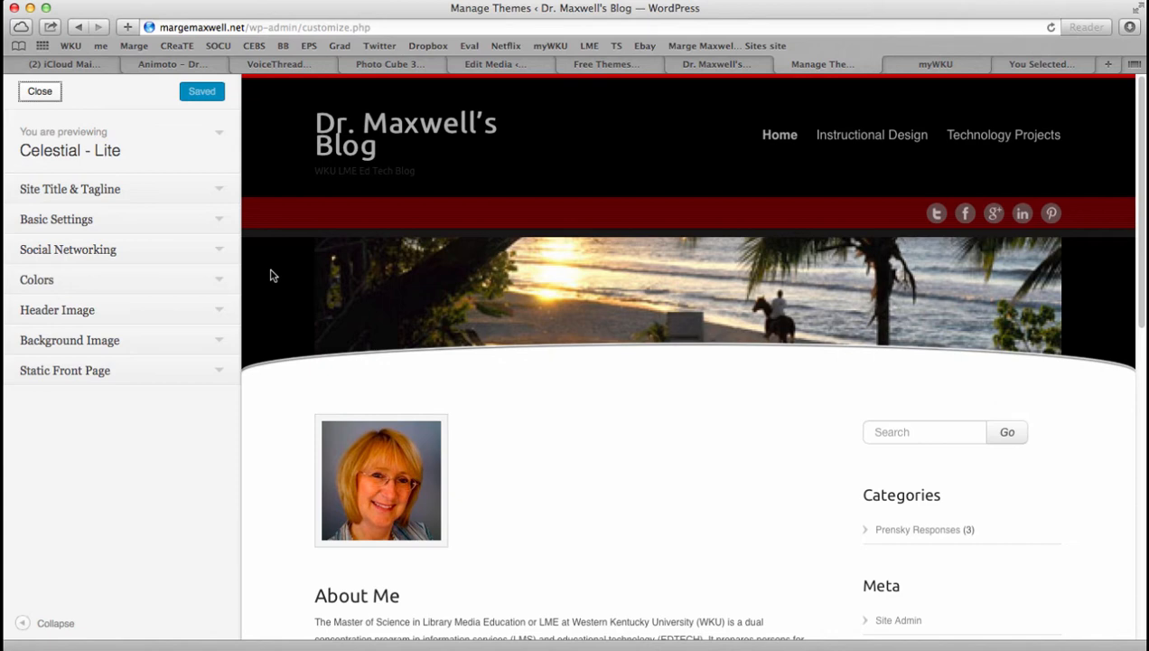
mouse_move(262, 210)
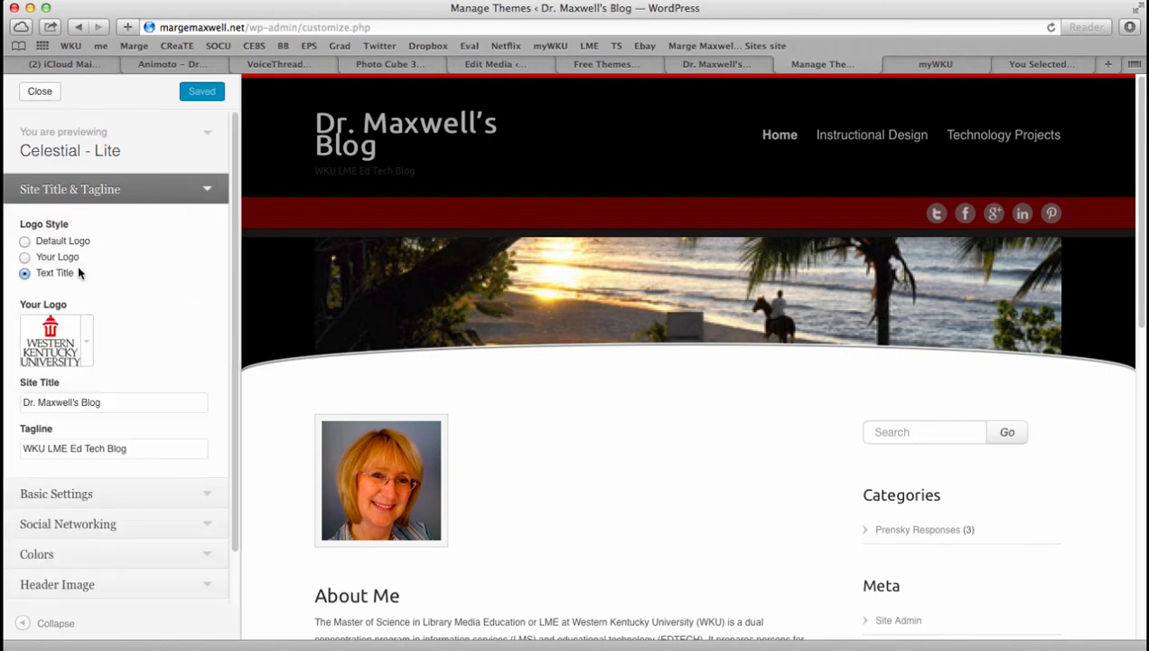
mouse_move(70, 336)
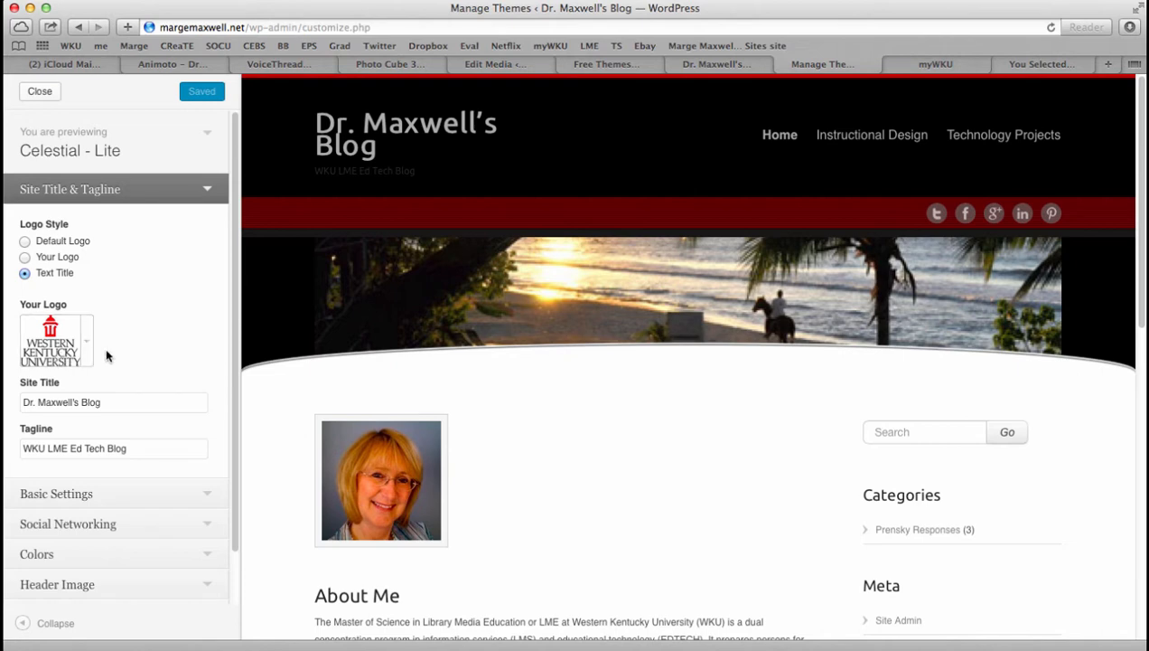
mouse_move(65, 304)
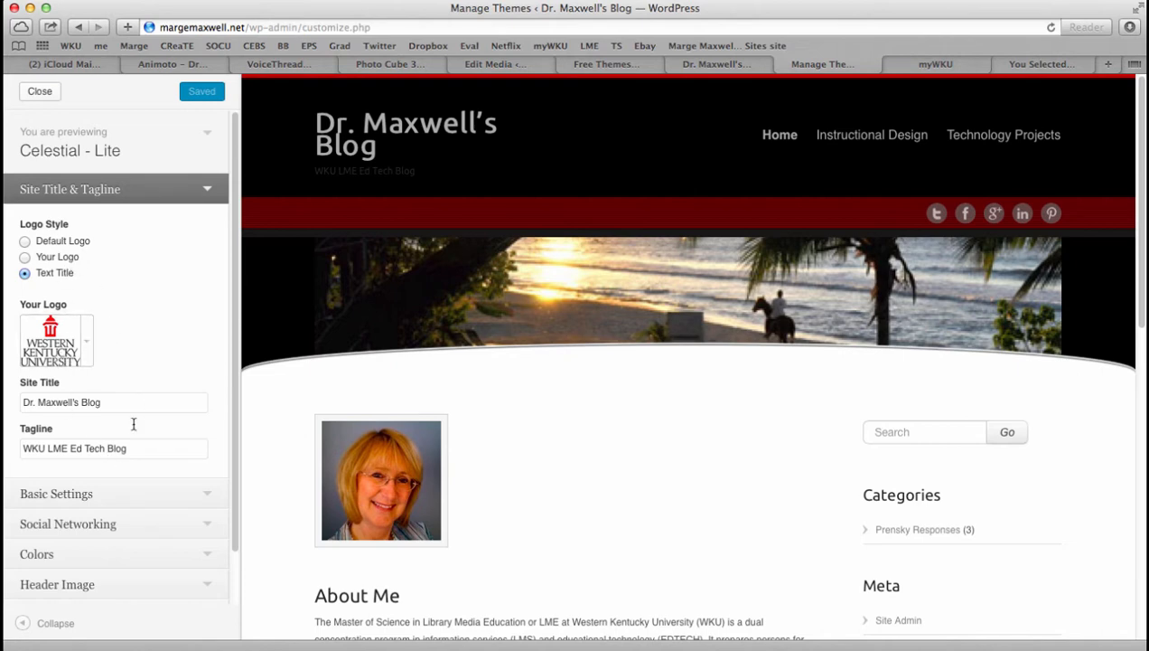
mouse_move(115, 481)
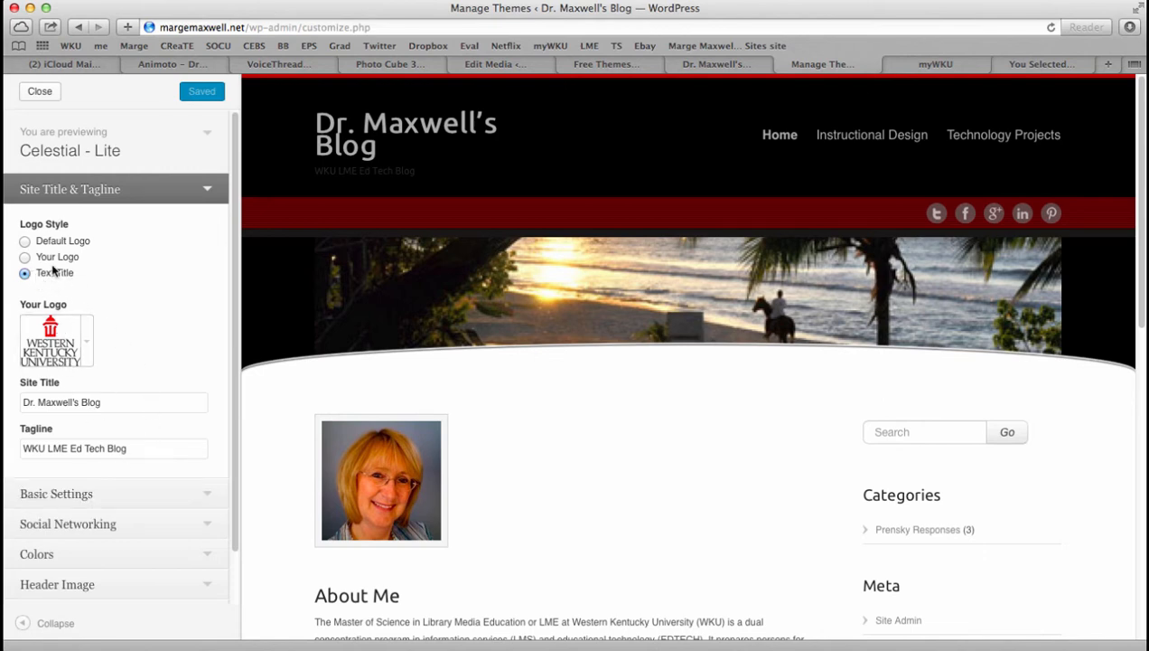
Preview the WKU logo header, then keep the text title Dr. Maxwell's Blog.
click(26, 257)
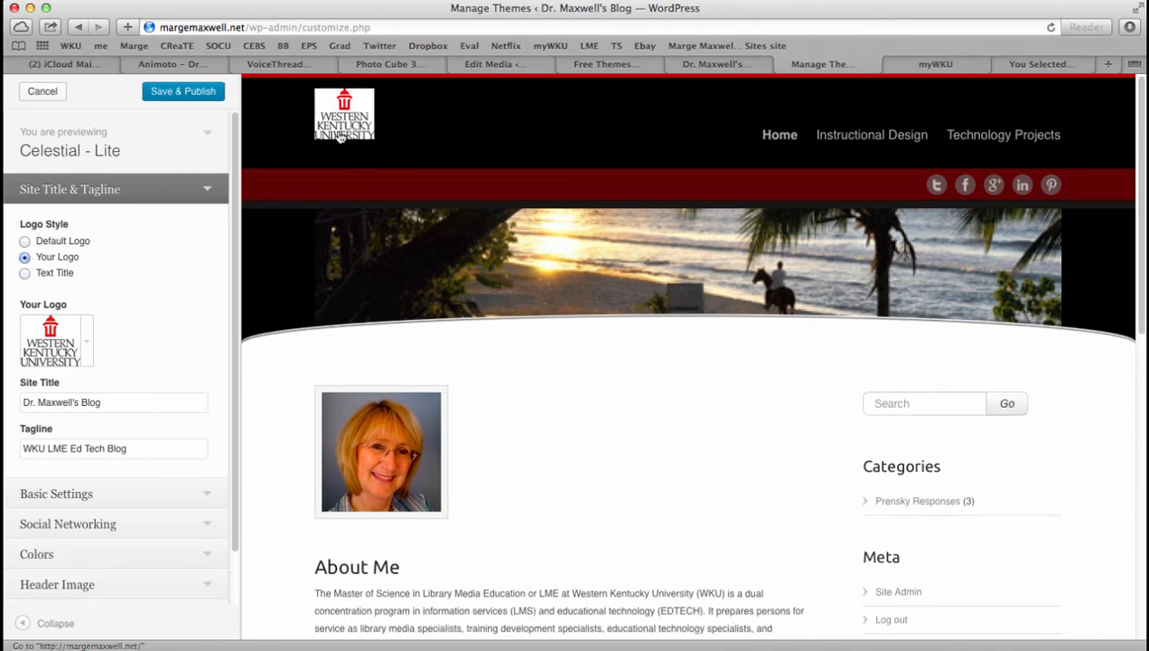
mouse_move(510, 134)
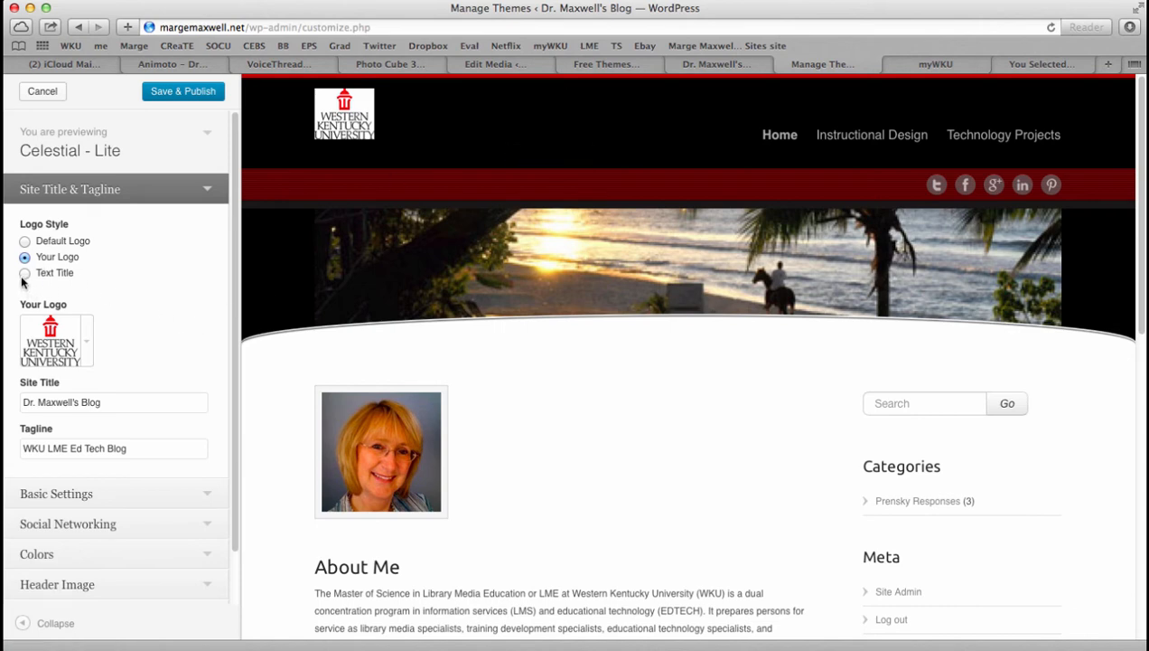
click(25, 273)
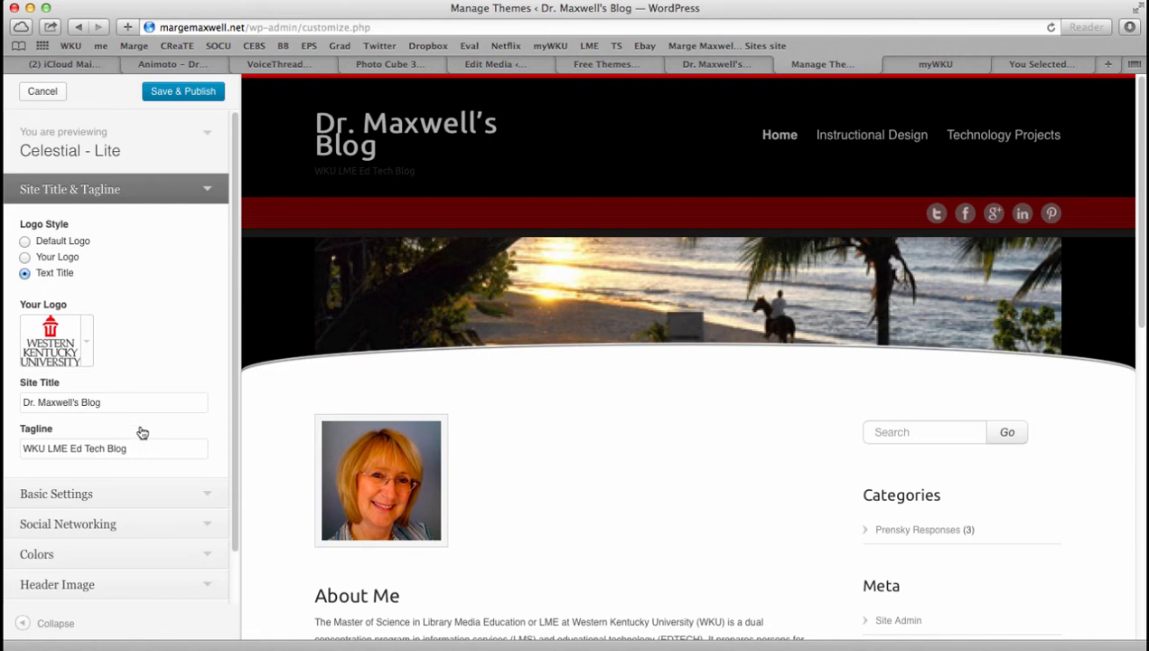
Review Basic Settings: page comments on, small blog image, Marge Maxwell copyright notice.
scroll(down, 3)
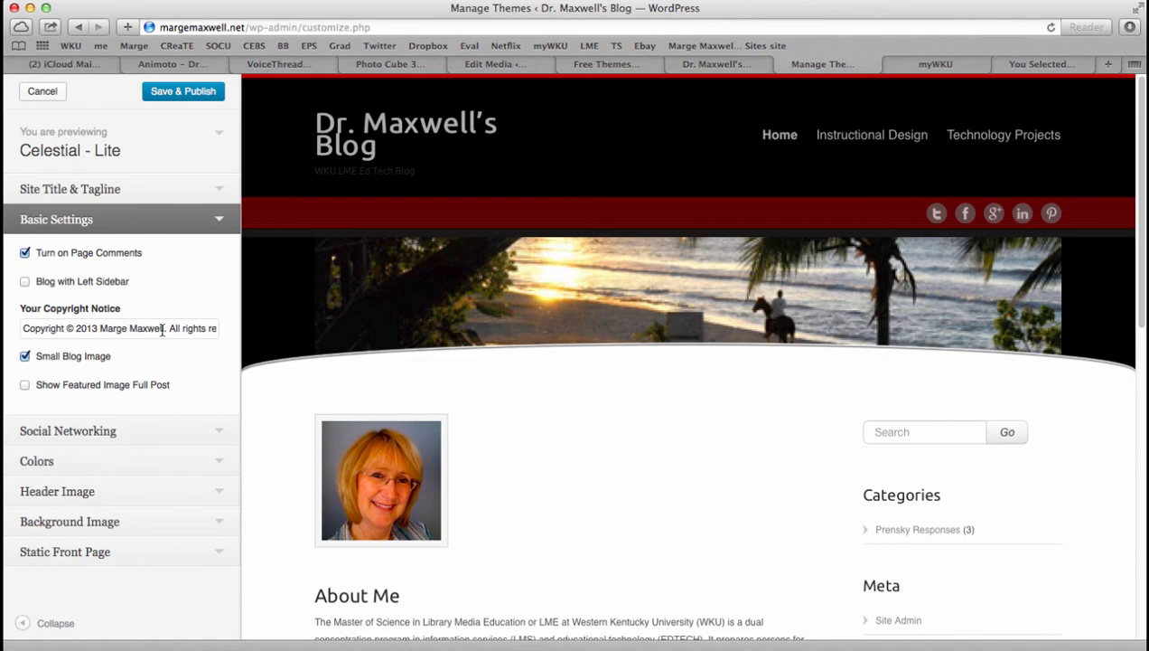
mouse_move(144, 365)
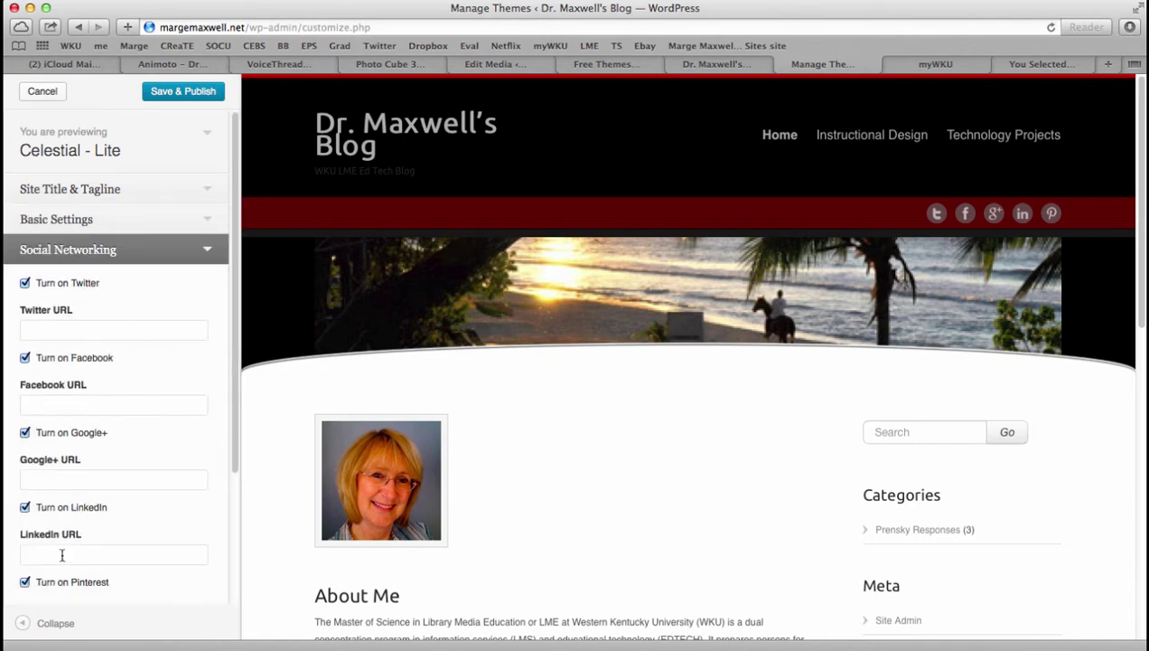
Review the Social Networking URLs and checkboxes, then collapse the section.
scroll(down, 3)
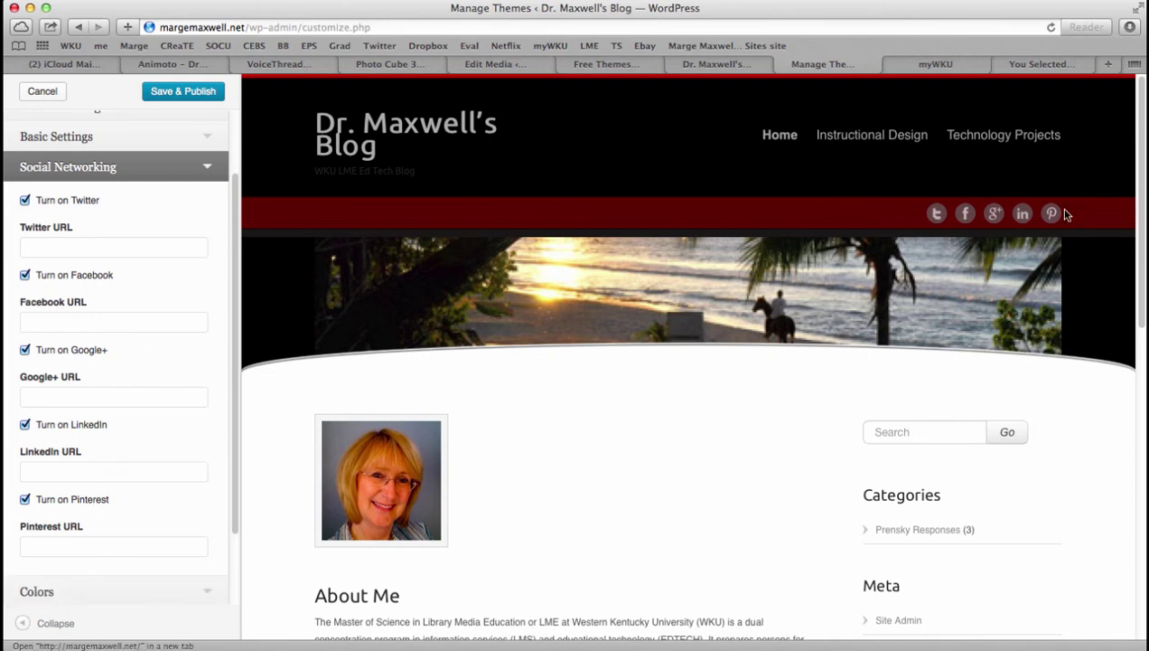
mouse_move(217, 263)
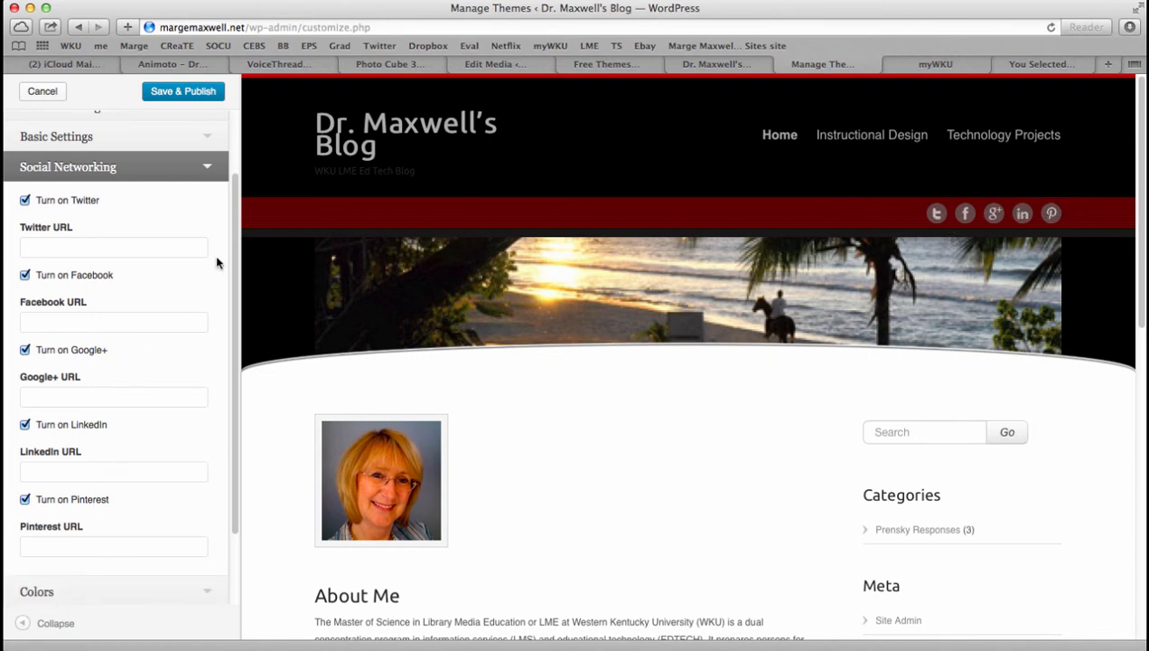
mouse_move(177, 191)
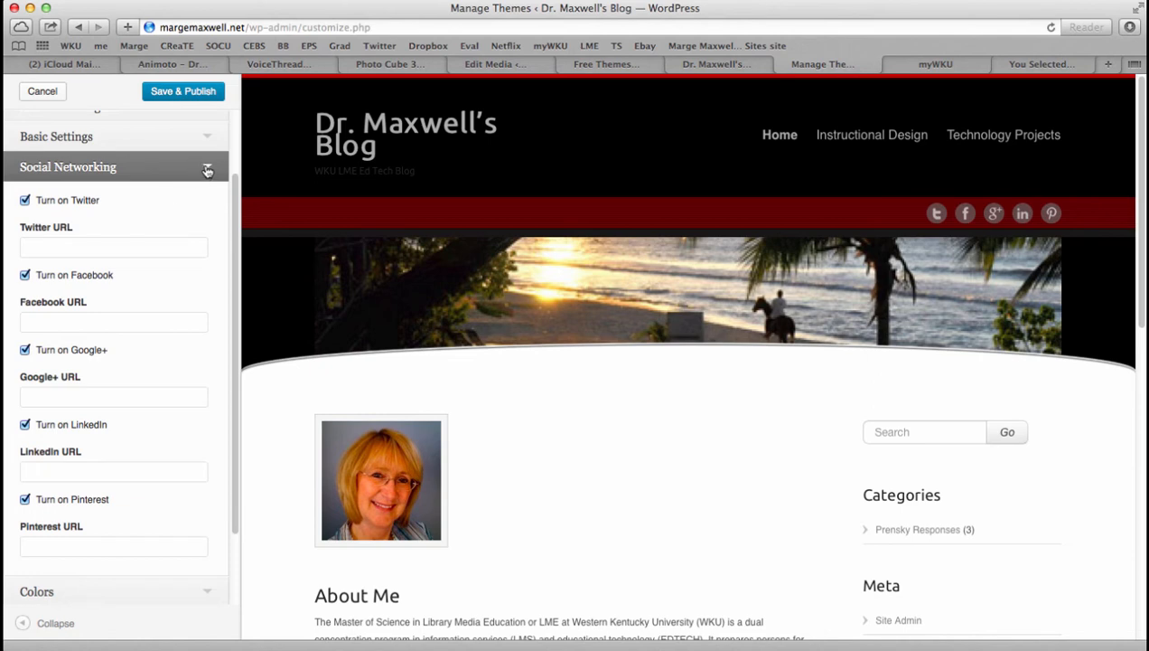
click(206, 170)
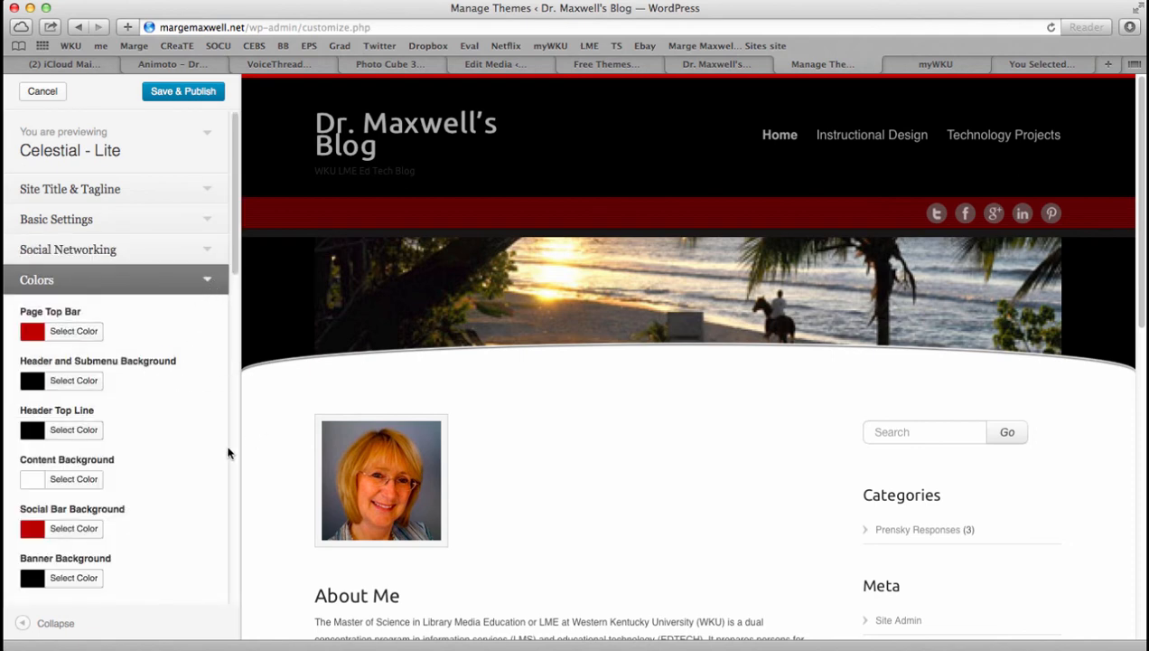
mouse_move(174, 412)
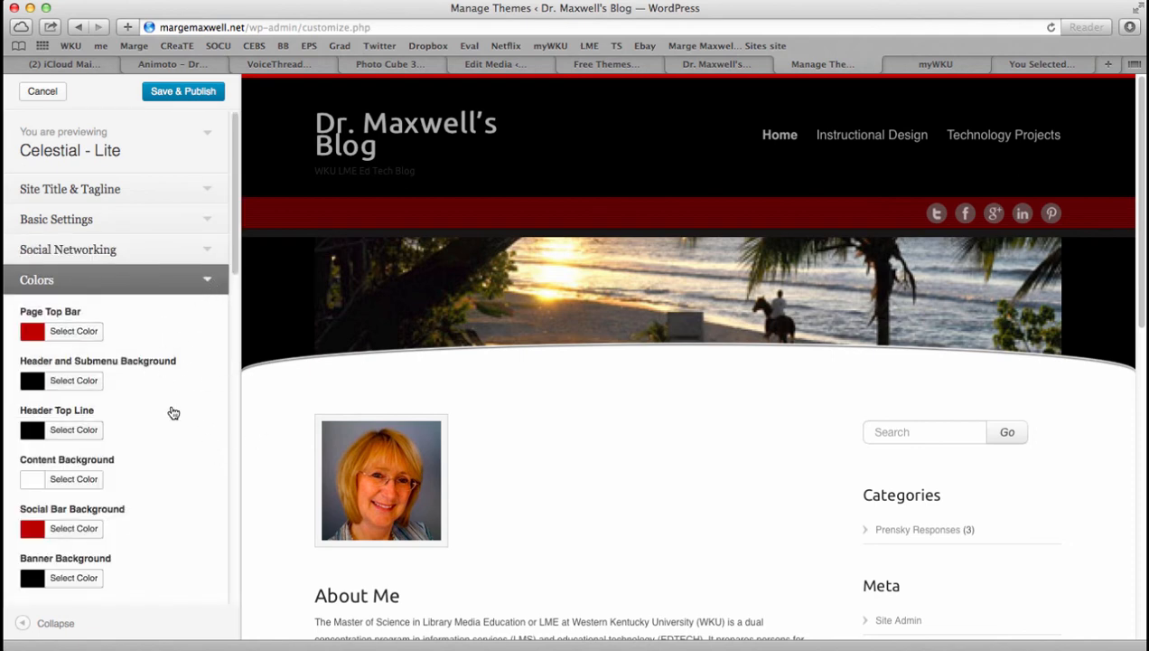
scroll(down, 3)
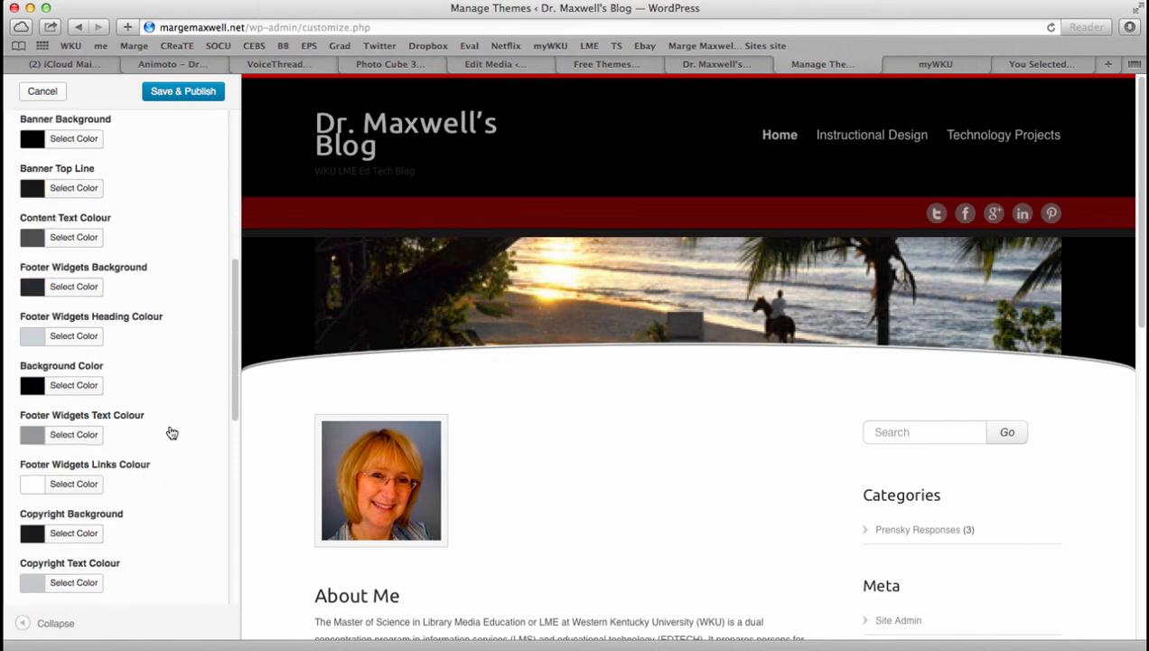
scroll(down, 3)
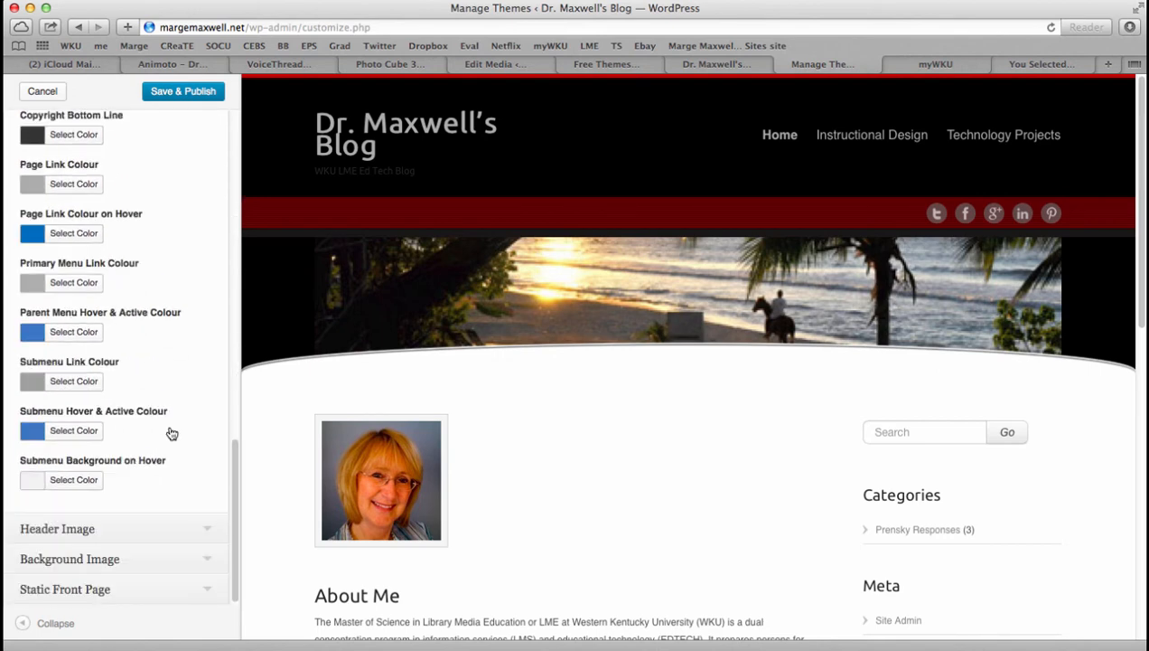
mouse_move(181, 452)
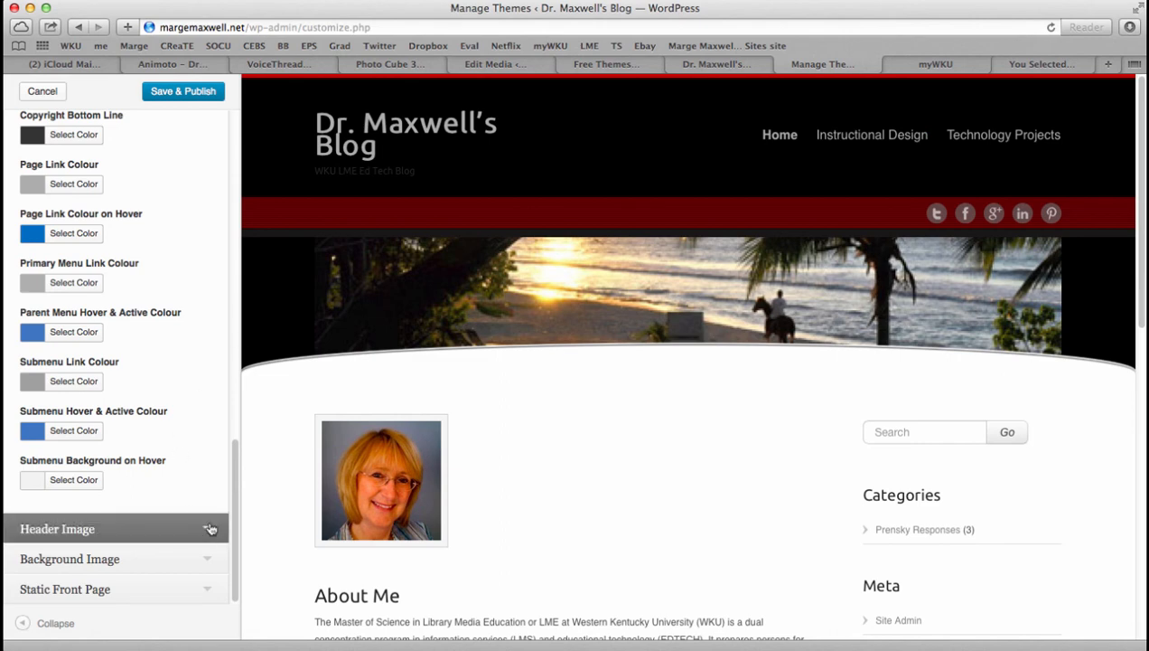
Look over Header Image and Background Image, then bring up Static Front Page.
click(58, 528)
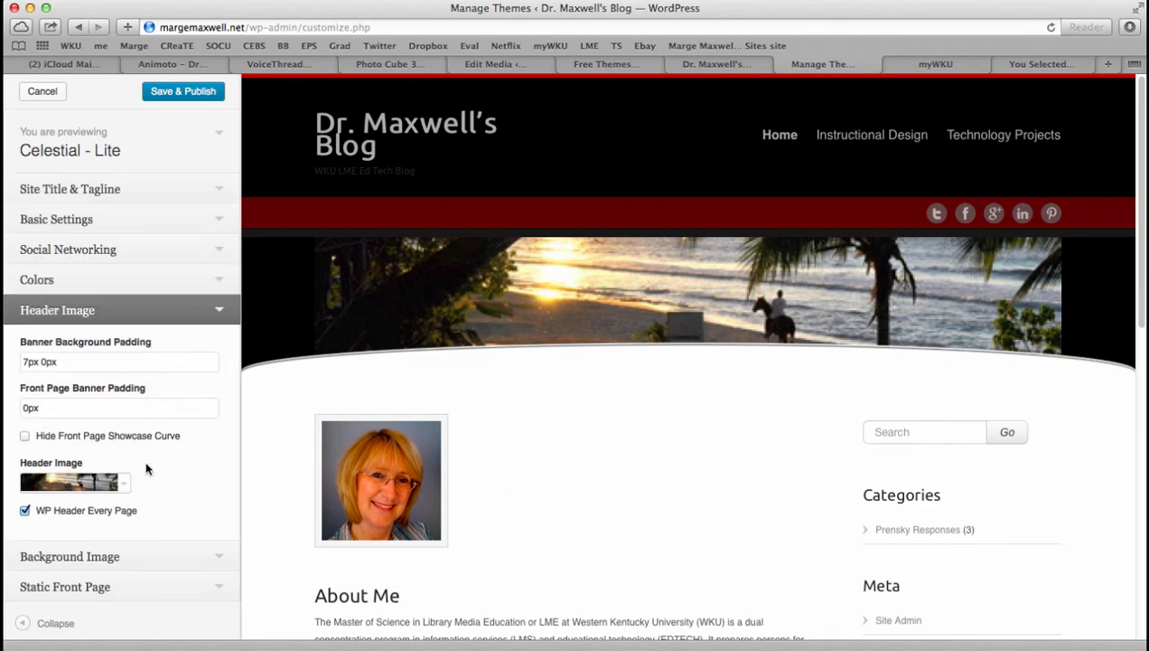
mouse_move(532, 313)
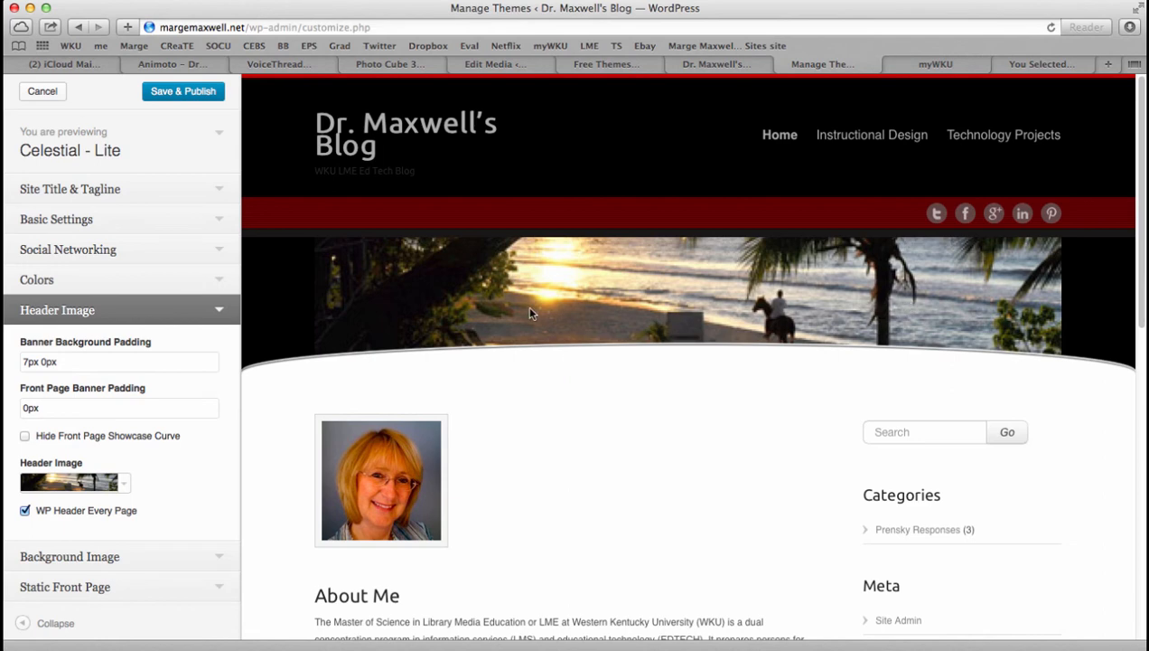
mouse_move(584, 307)
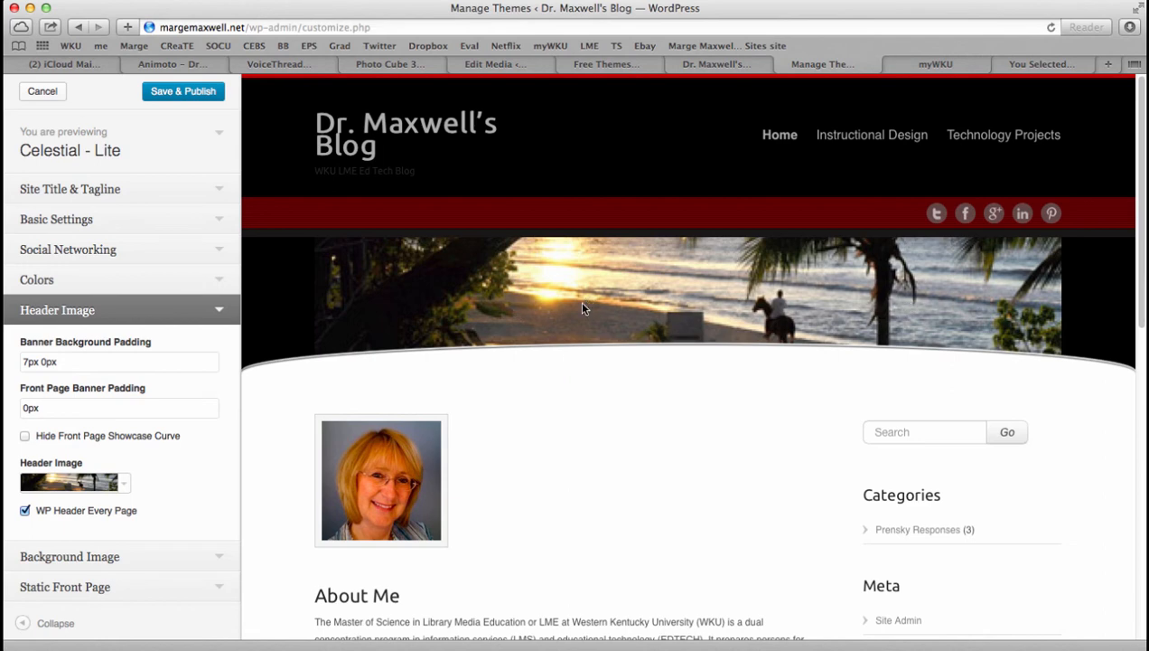
mouse_move(1039, 352)
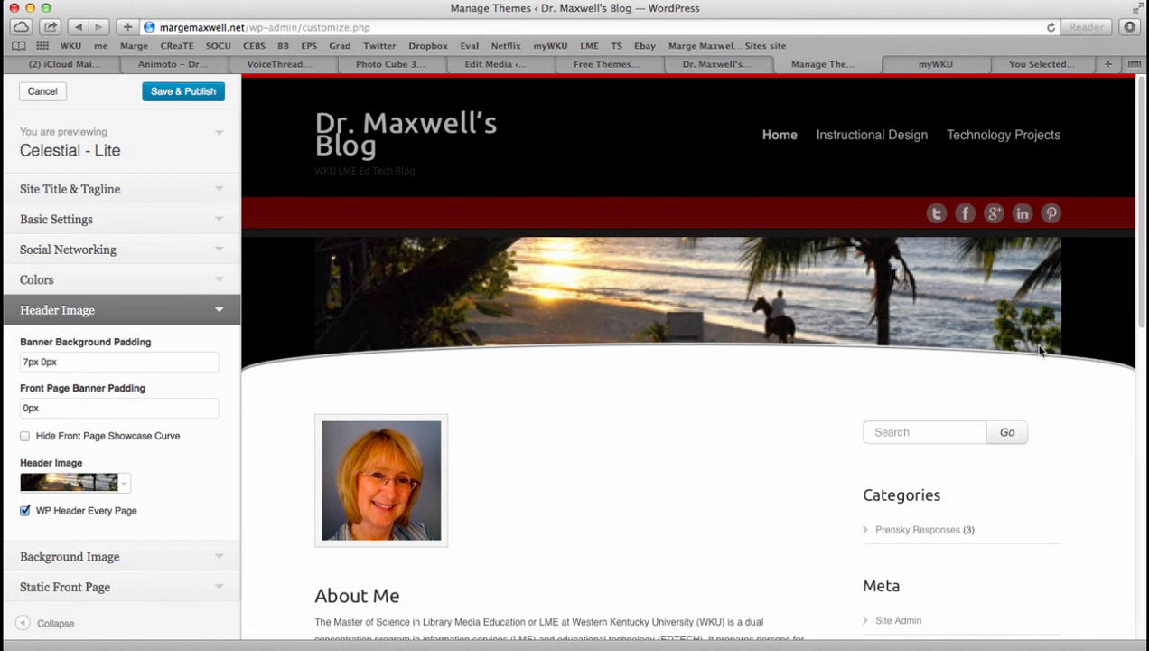
mouse_move(622, 347)
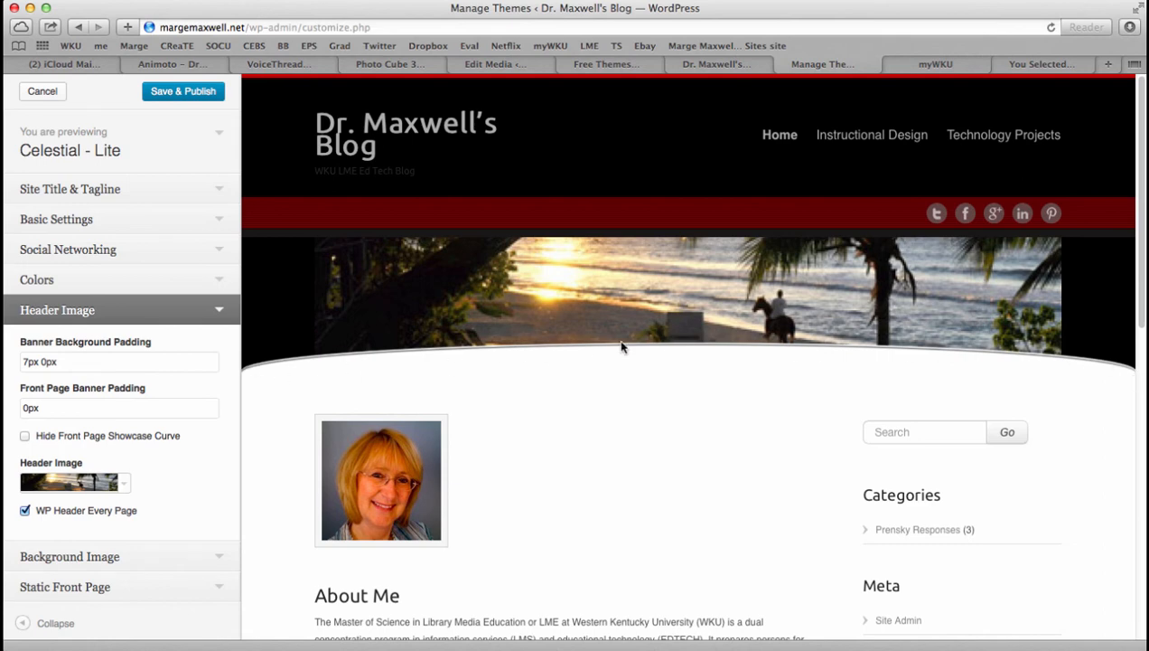
mouse_move(743, 329)
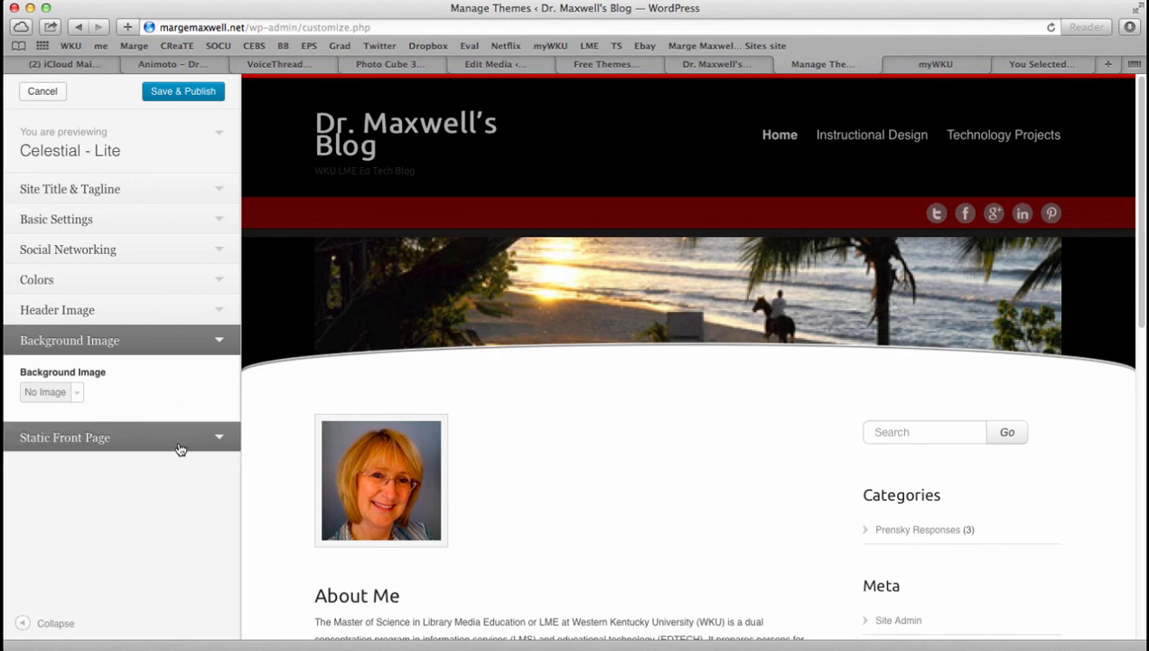
click(65, 438)
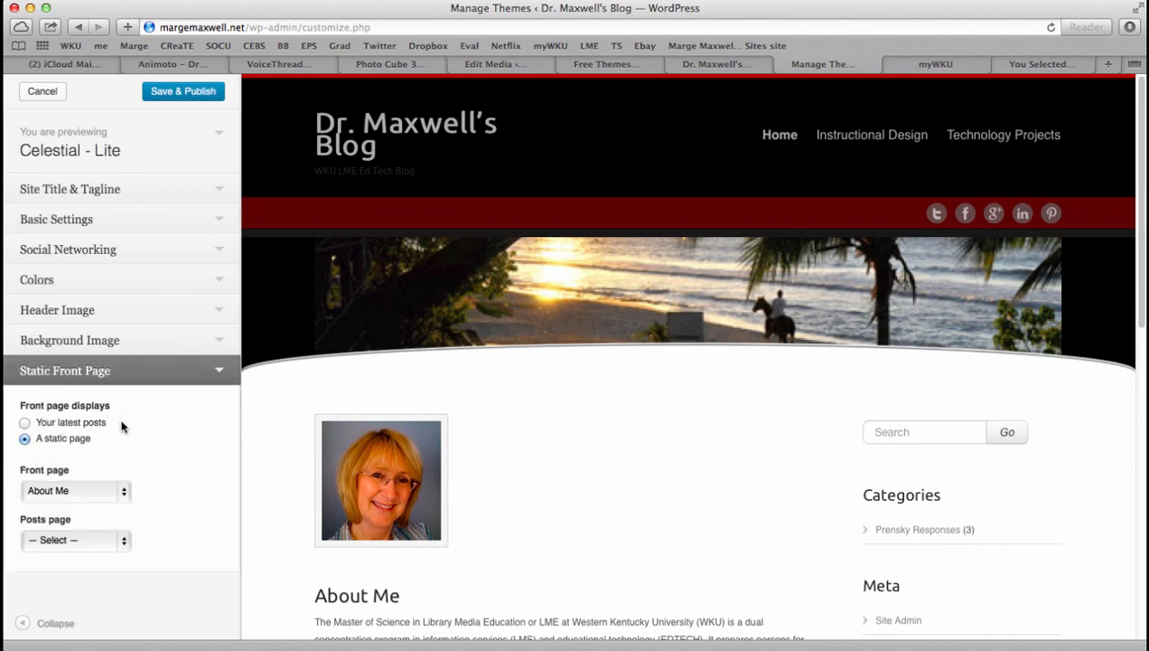
mouse_move(138, 434)
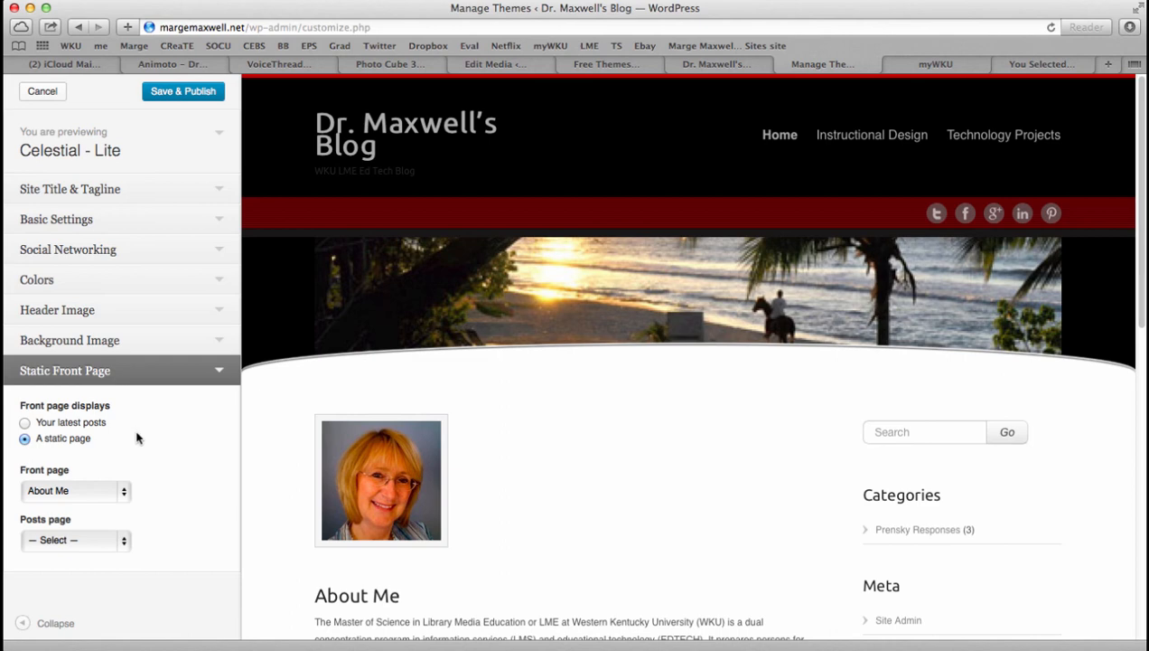
mouse_move(133, 425)
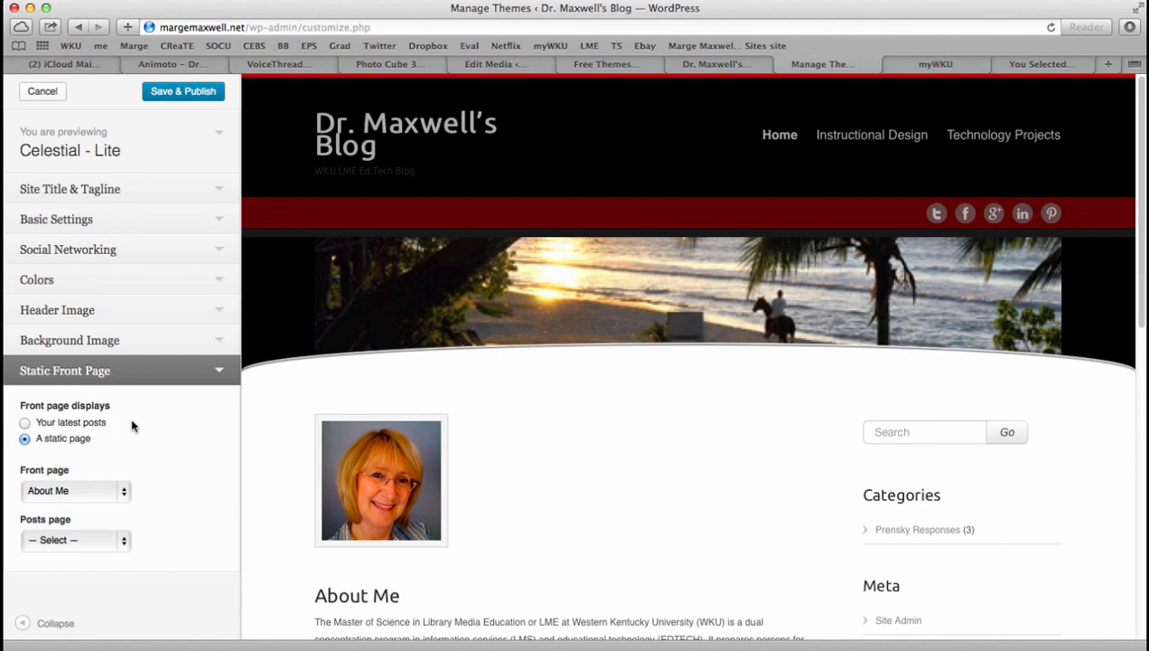
mouse_move(114, 445)
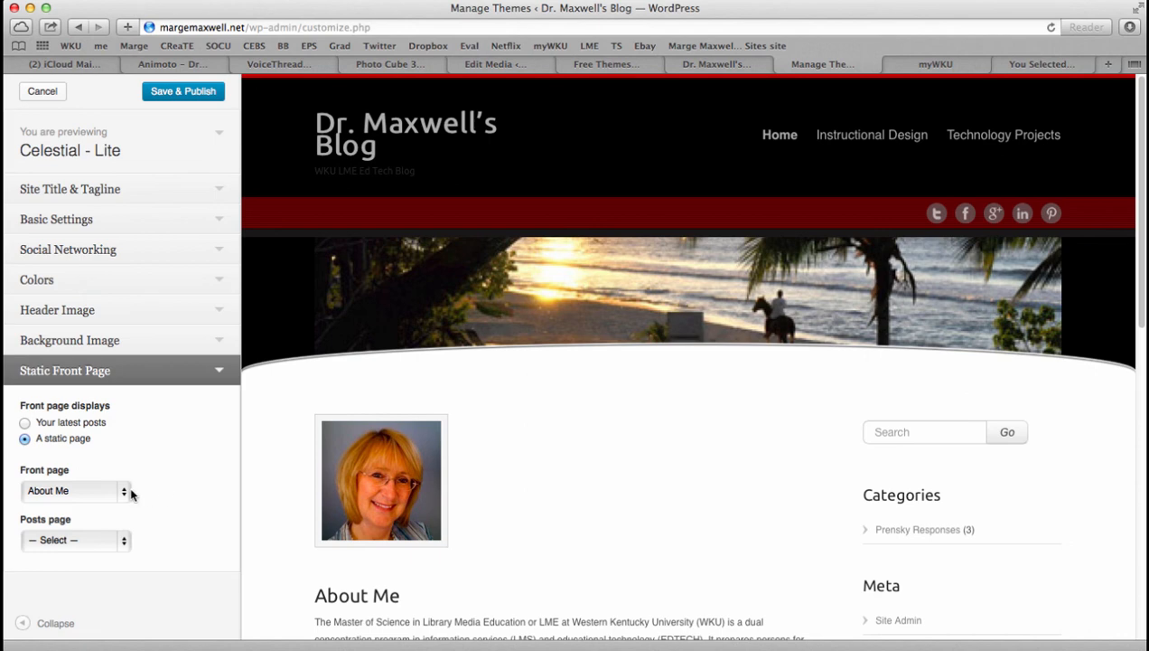
mouse_move(163, 477)
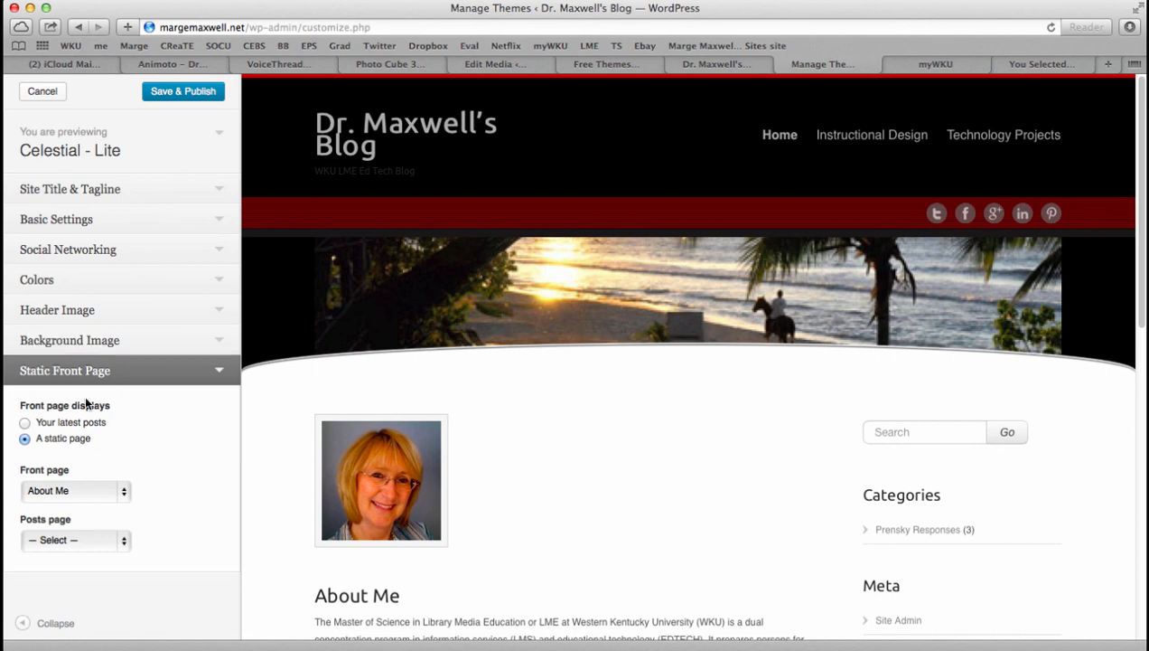
mouse_move(130, 423)
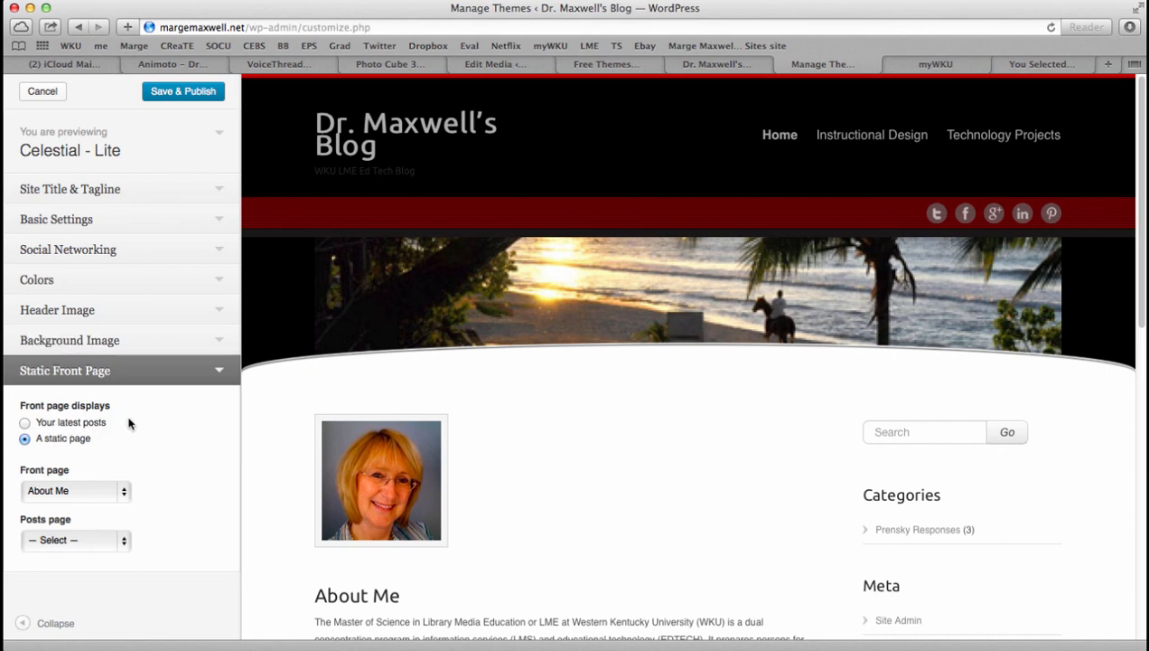
mouse_move(150, 426)
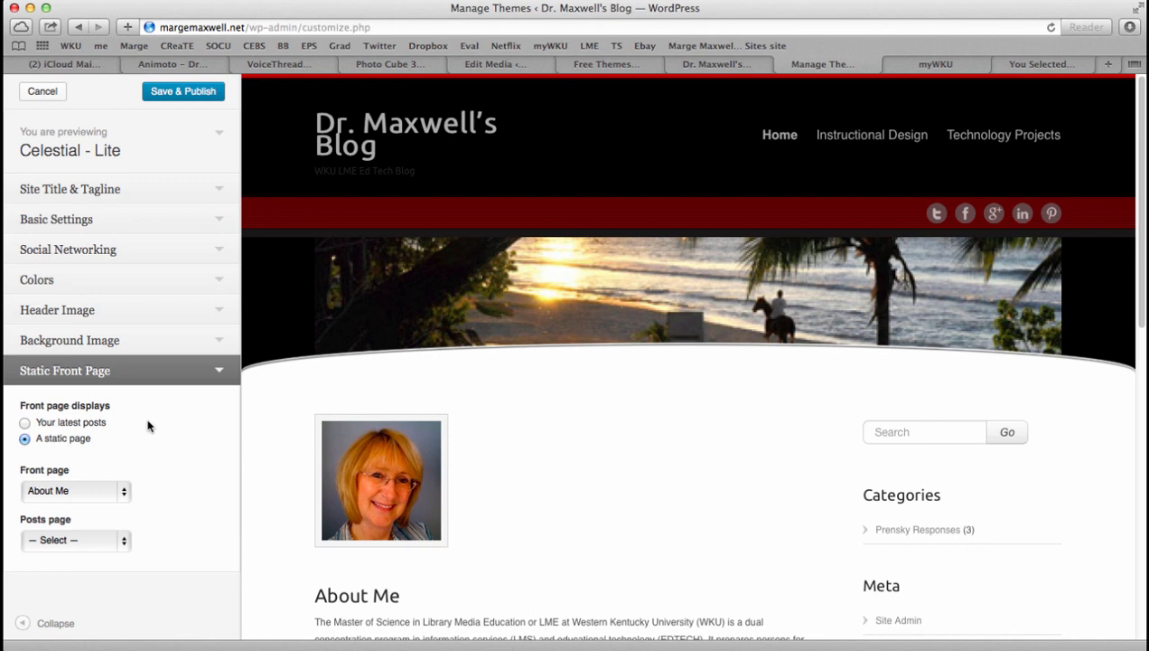
mouse_move(900, 502)
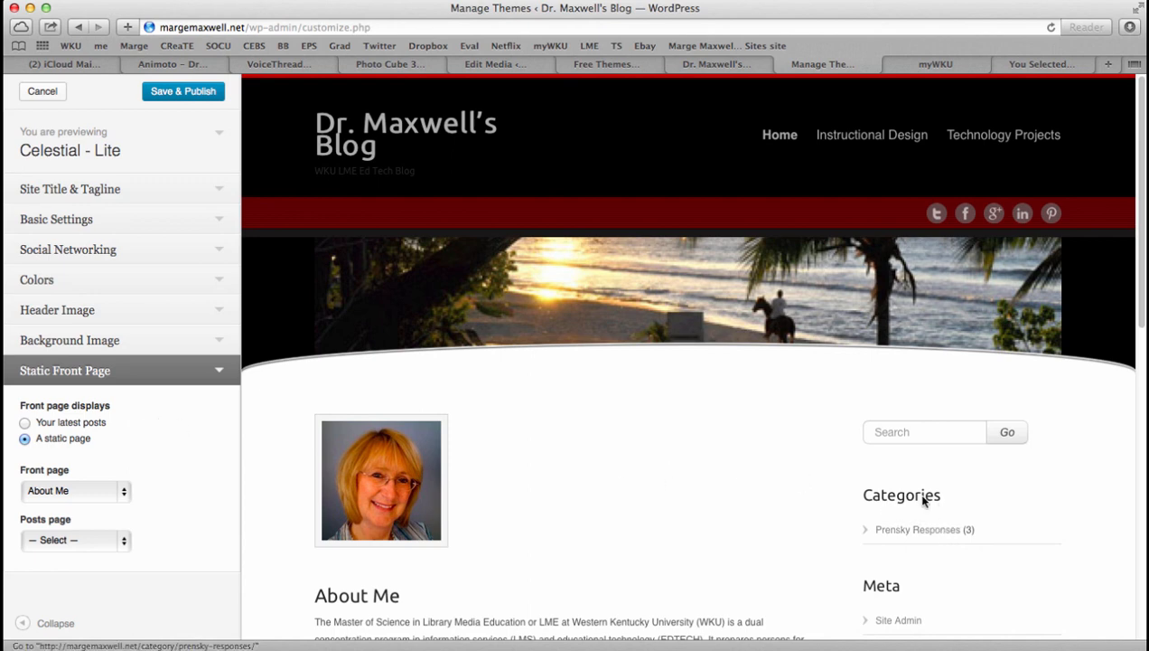
mouse_move(164, 433)
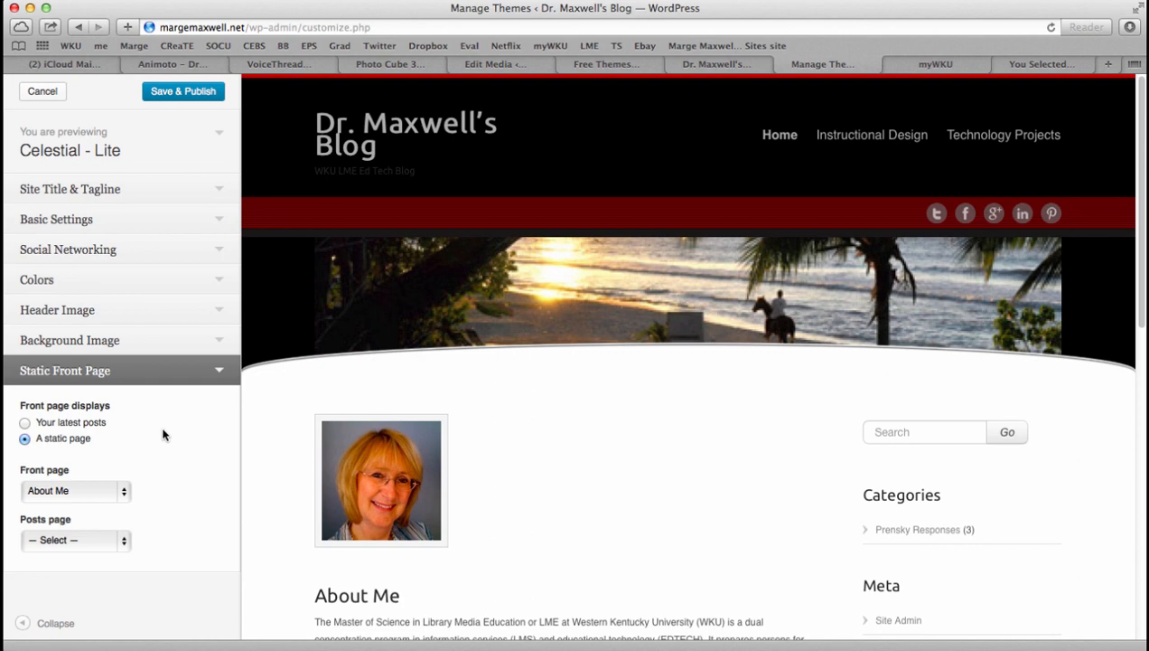
mouse_move(242, 530)
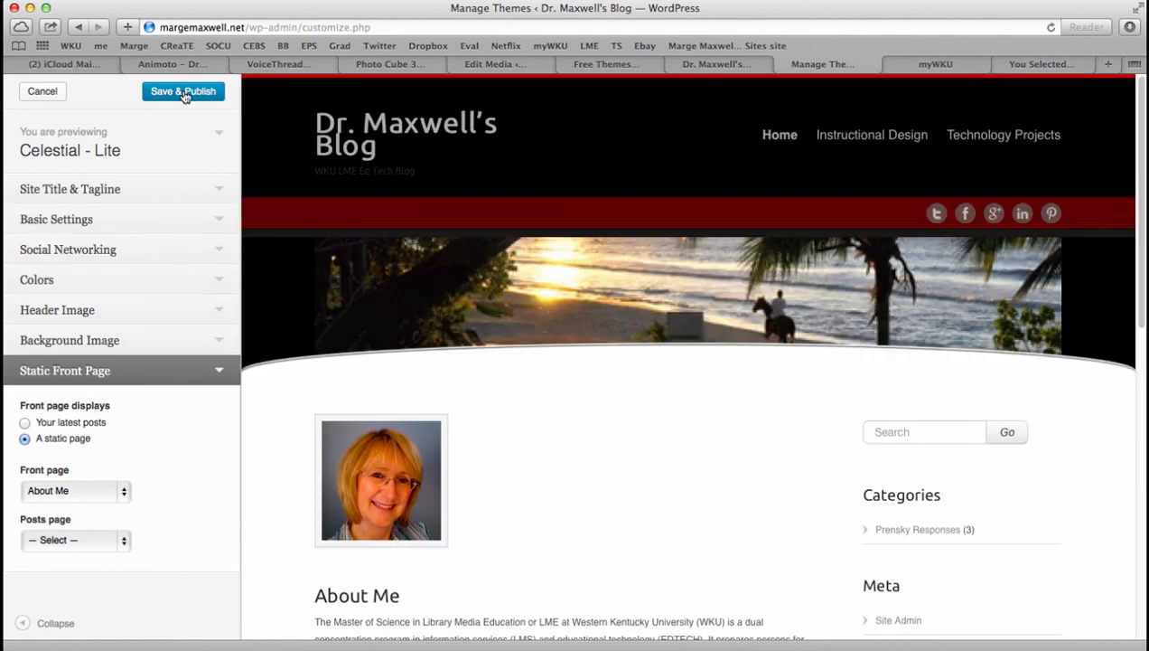
Save & Publish the customizations with About Me as the static front page.
click(182, 91)
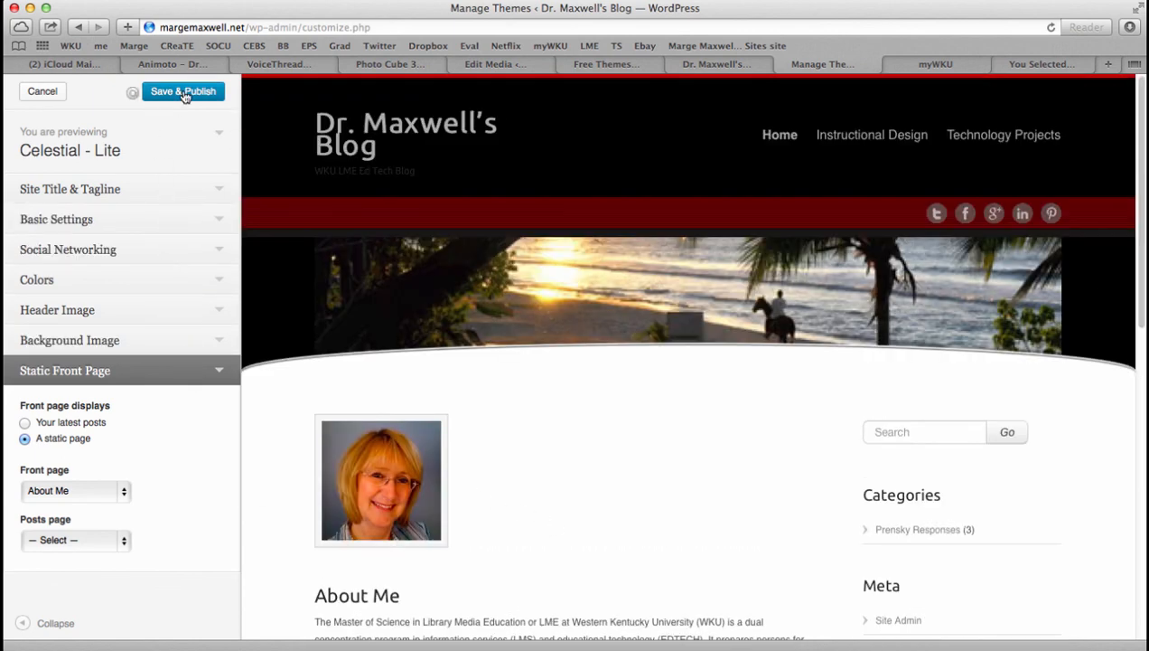
click(184, 91)
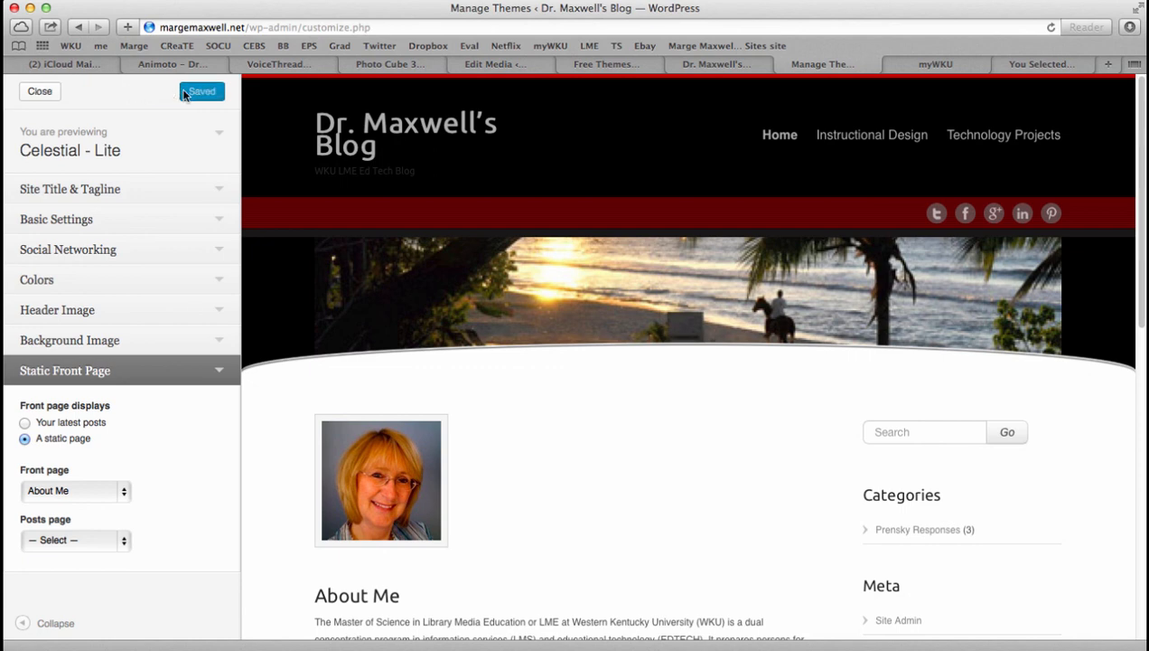